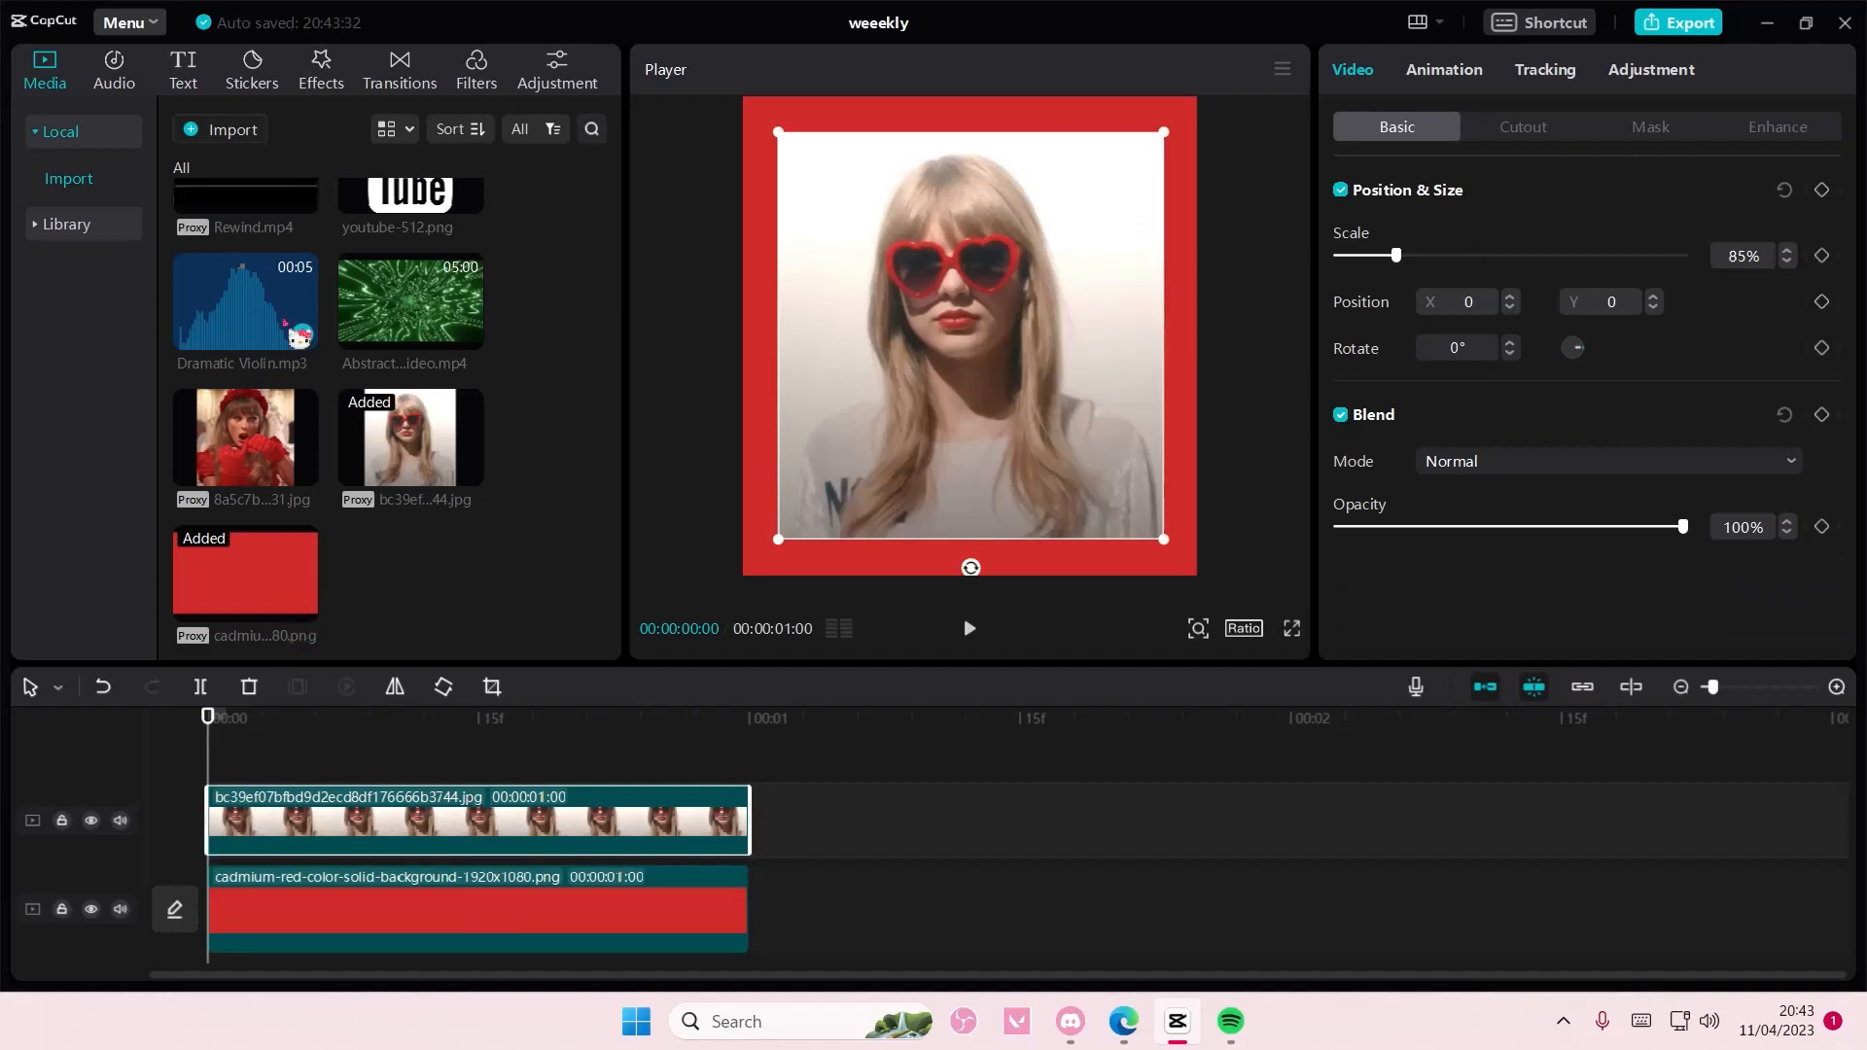
Mute the portrait photo's track via its speaker icon
left_click(119, 819)
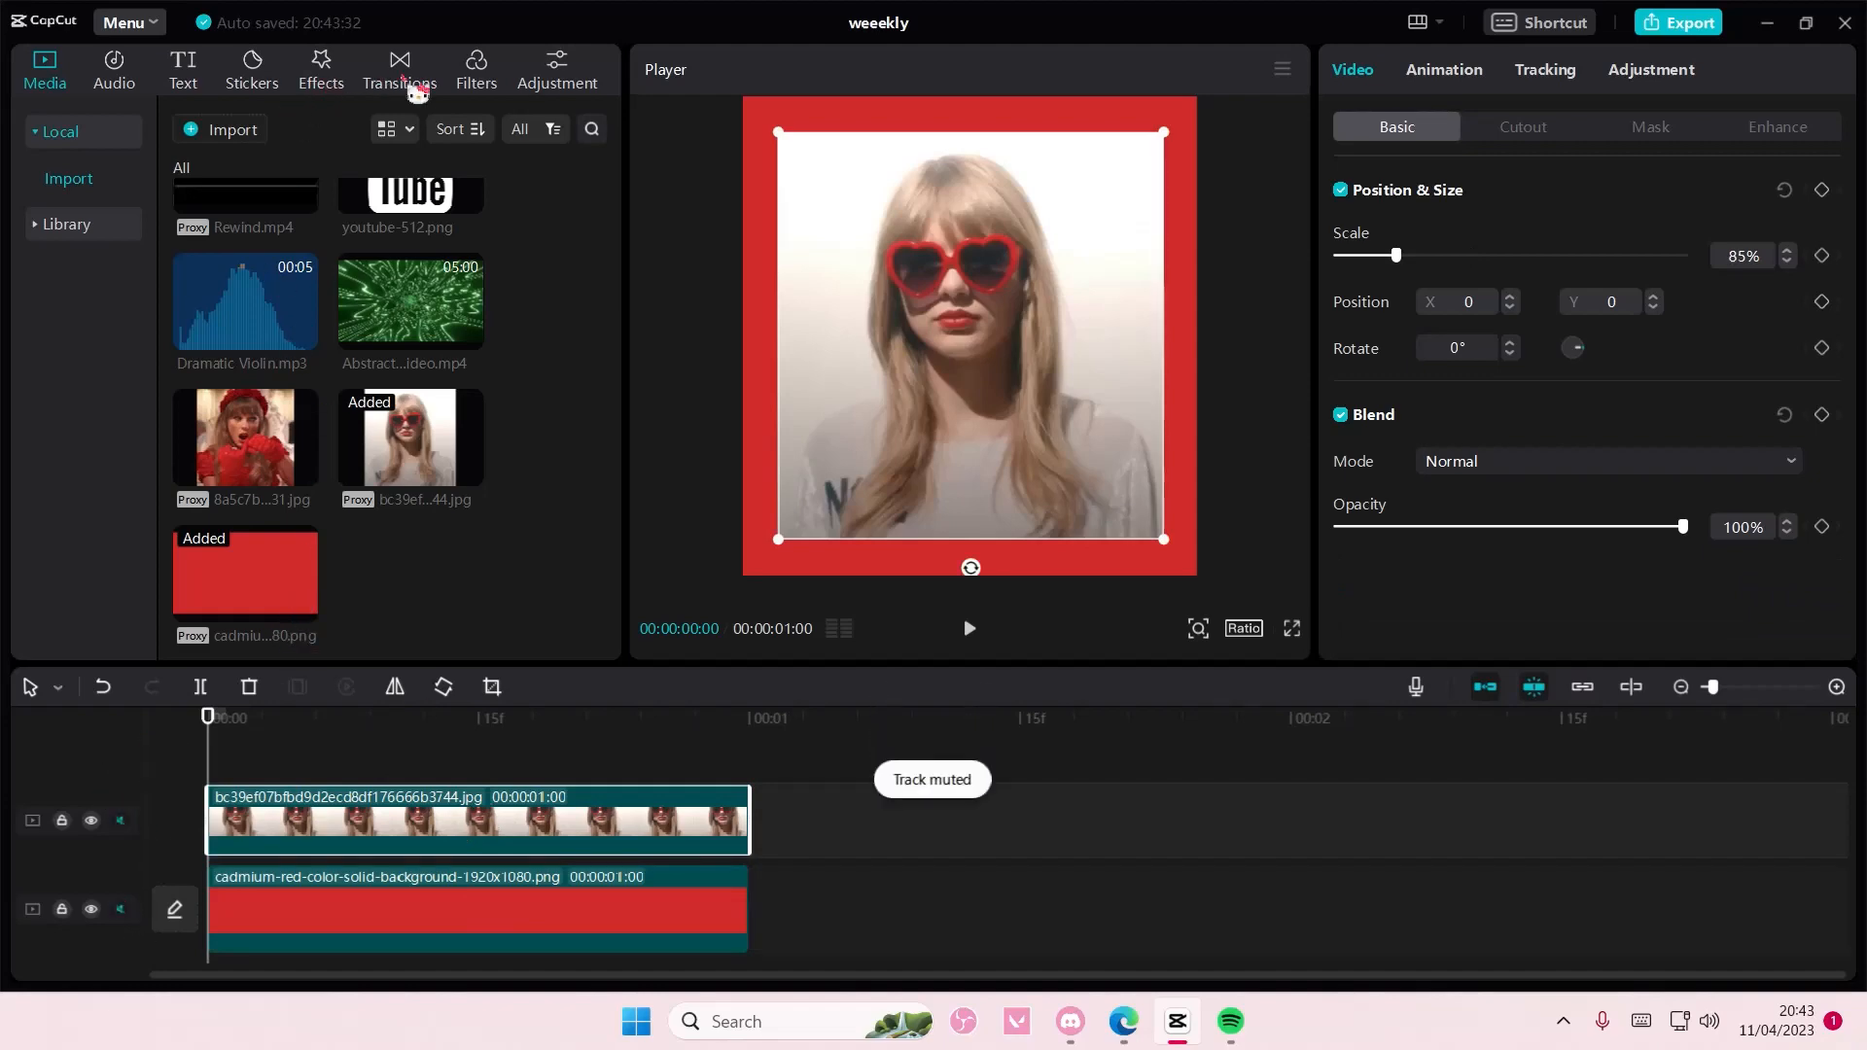
Browse the Video effects library and preview the Color Flame effect
left_click(320, 70)
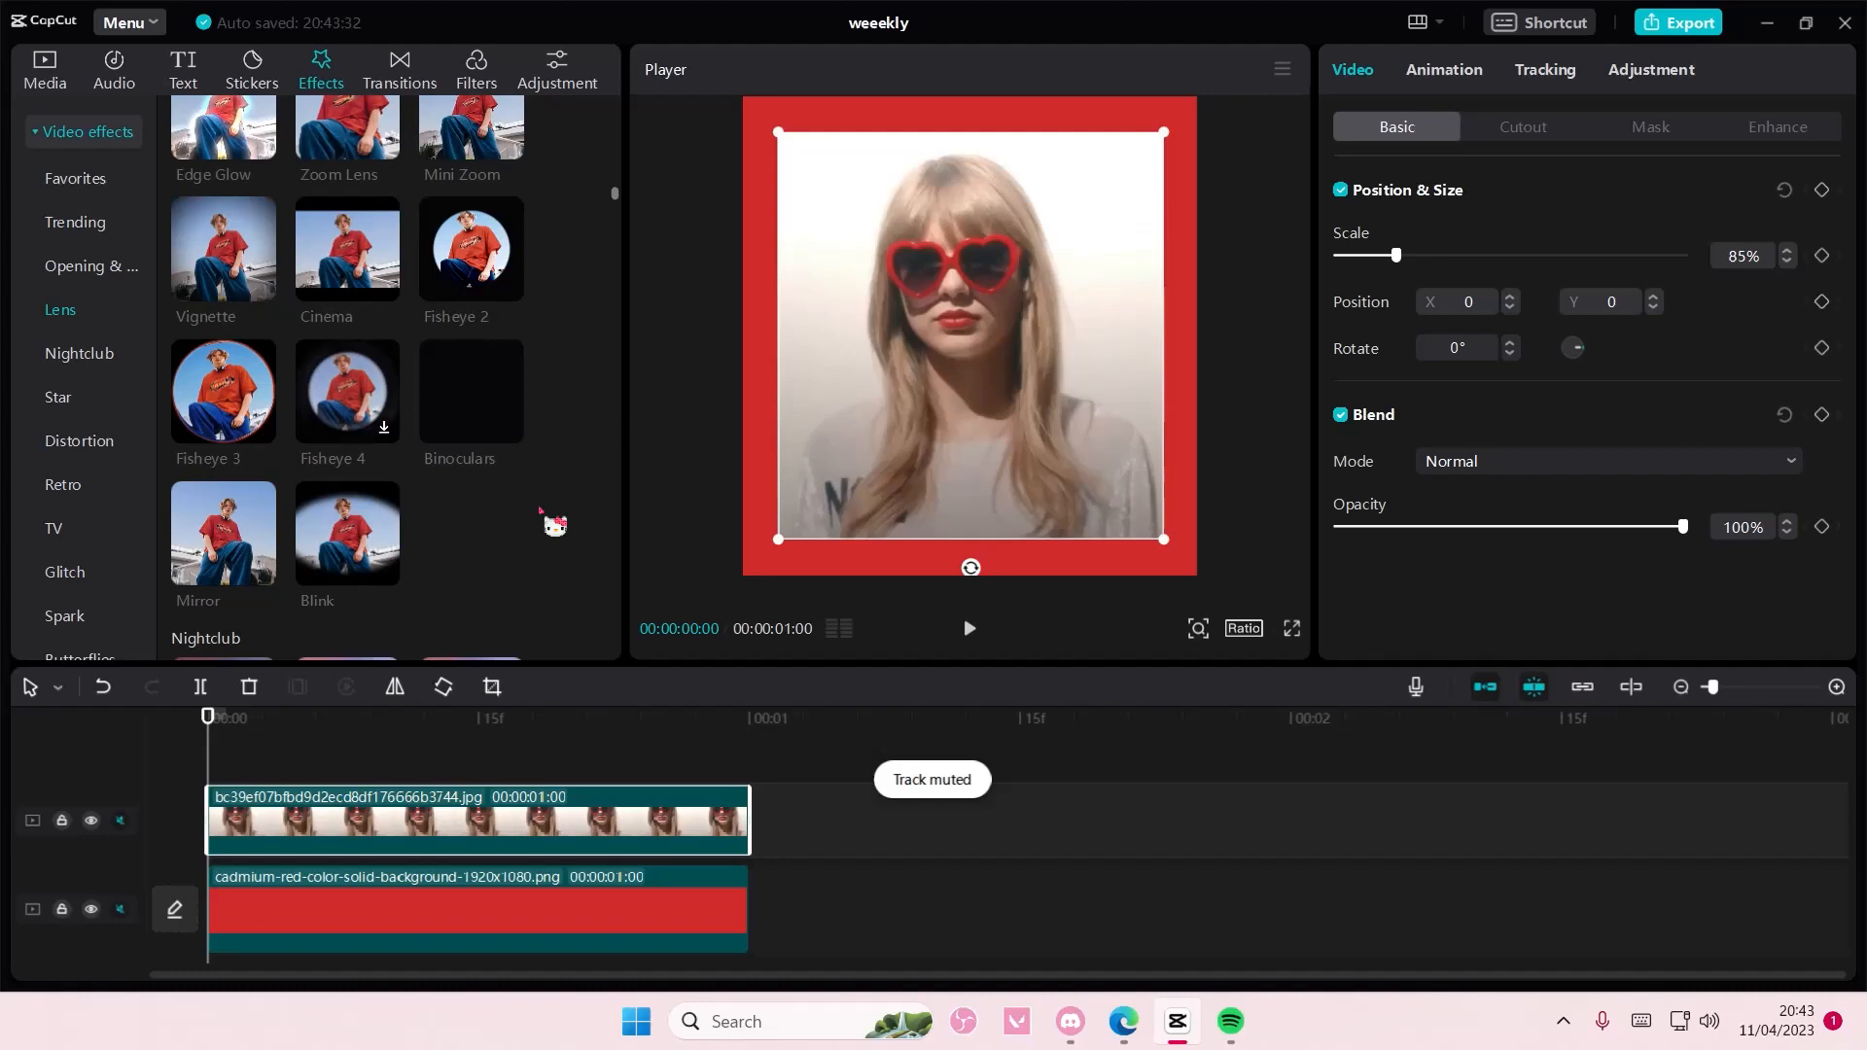
scroll("down", 3)
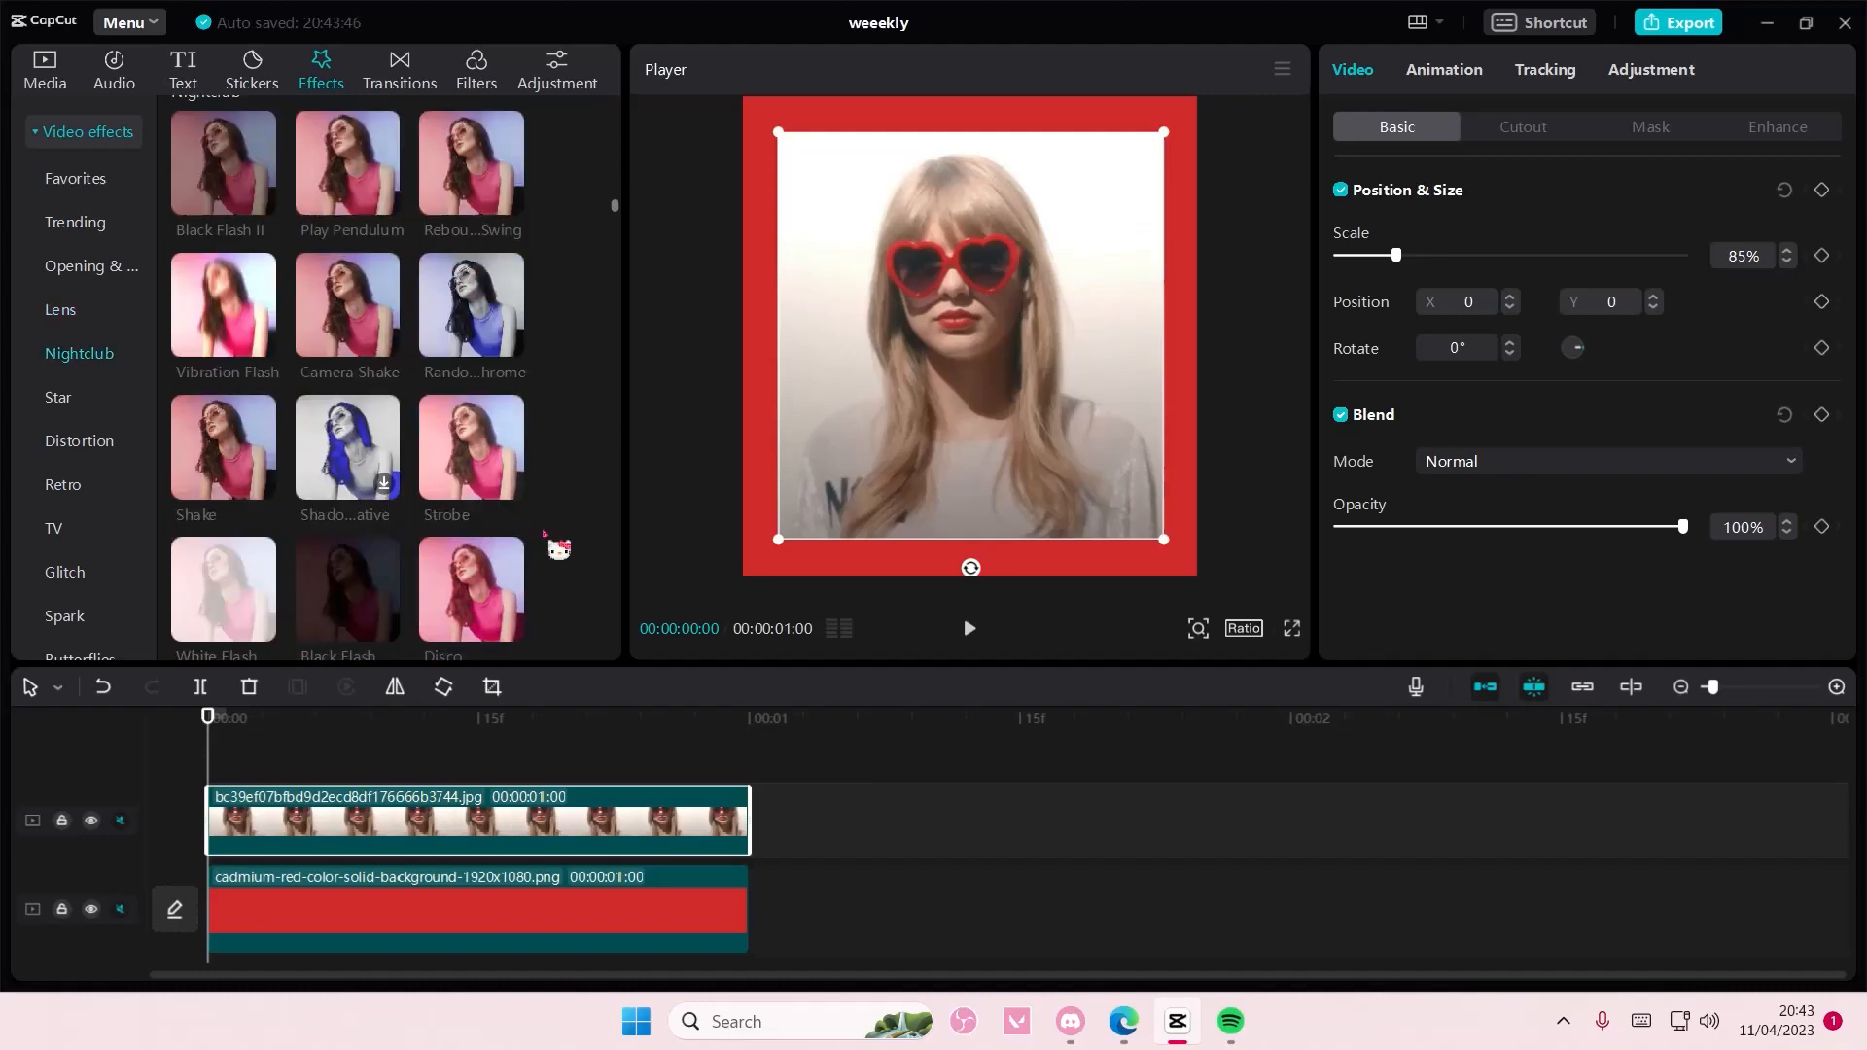
scroll("down", 3)
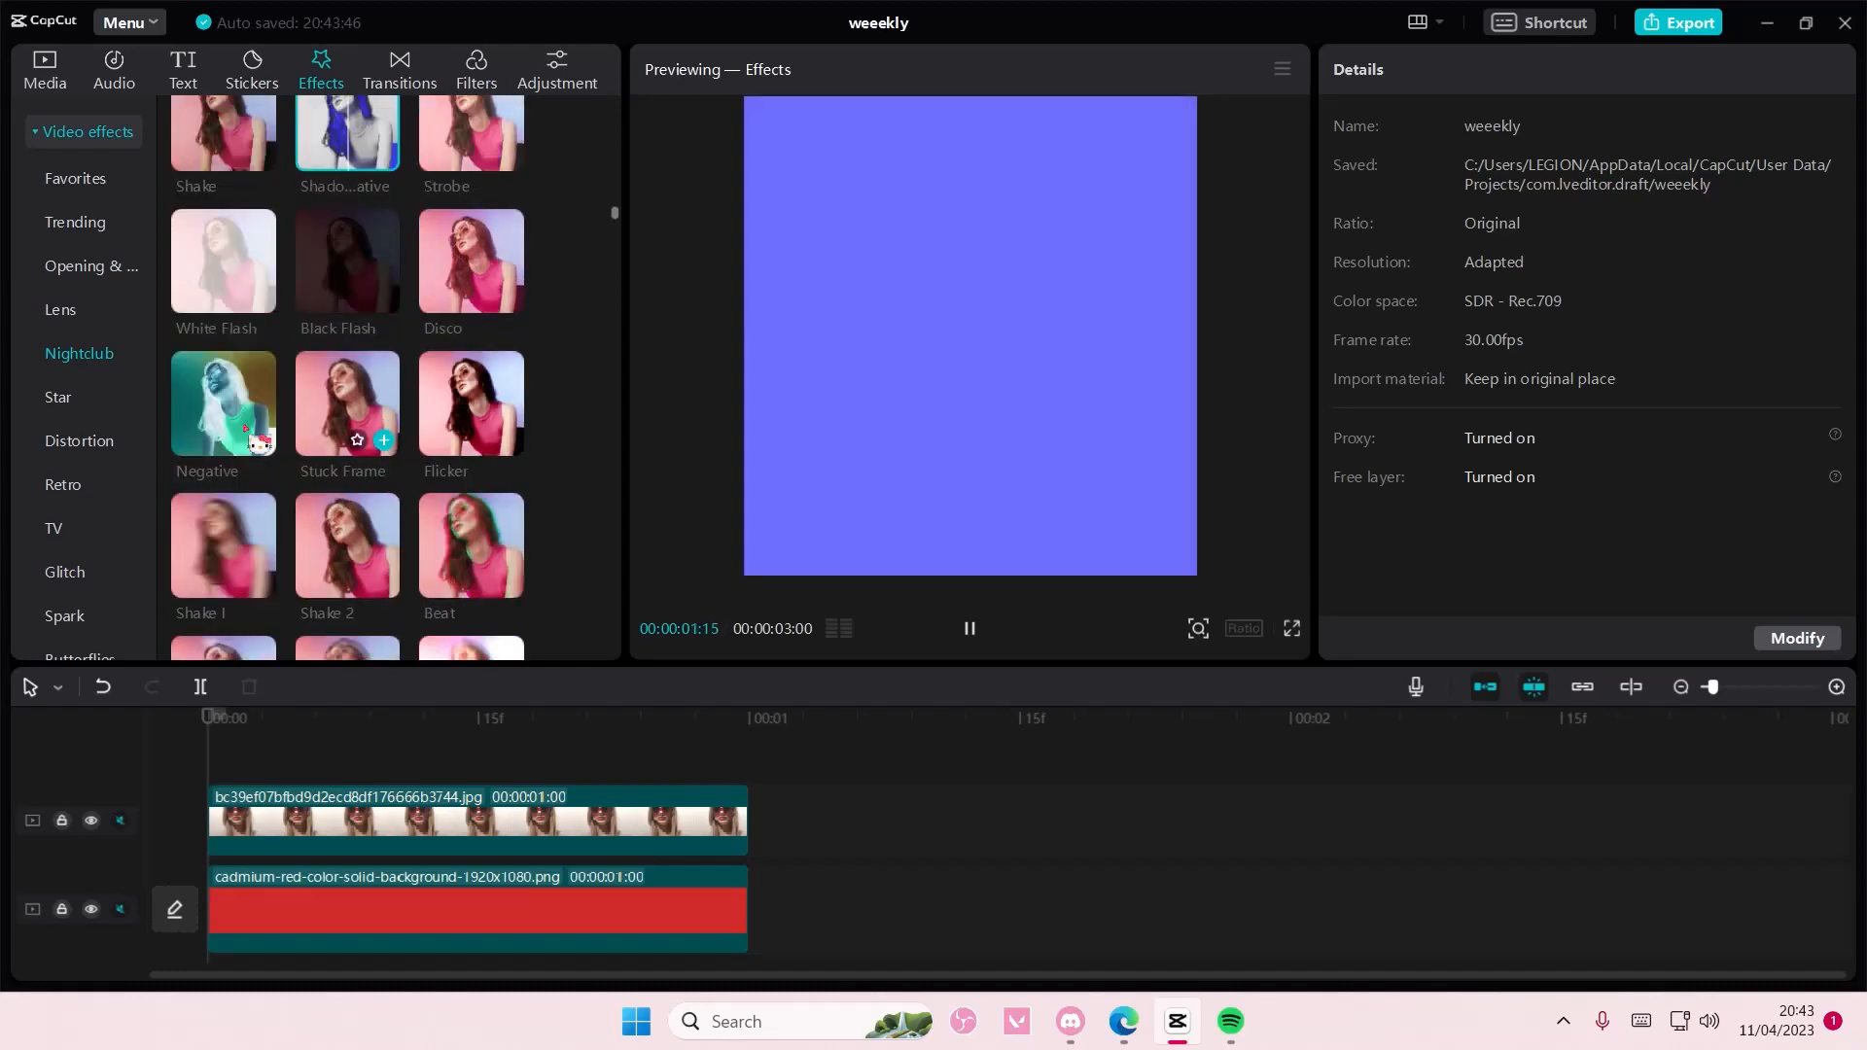
scroll("down", 3)
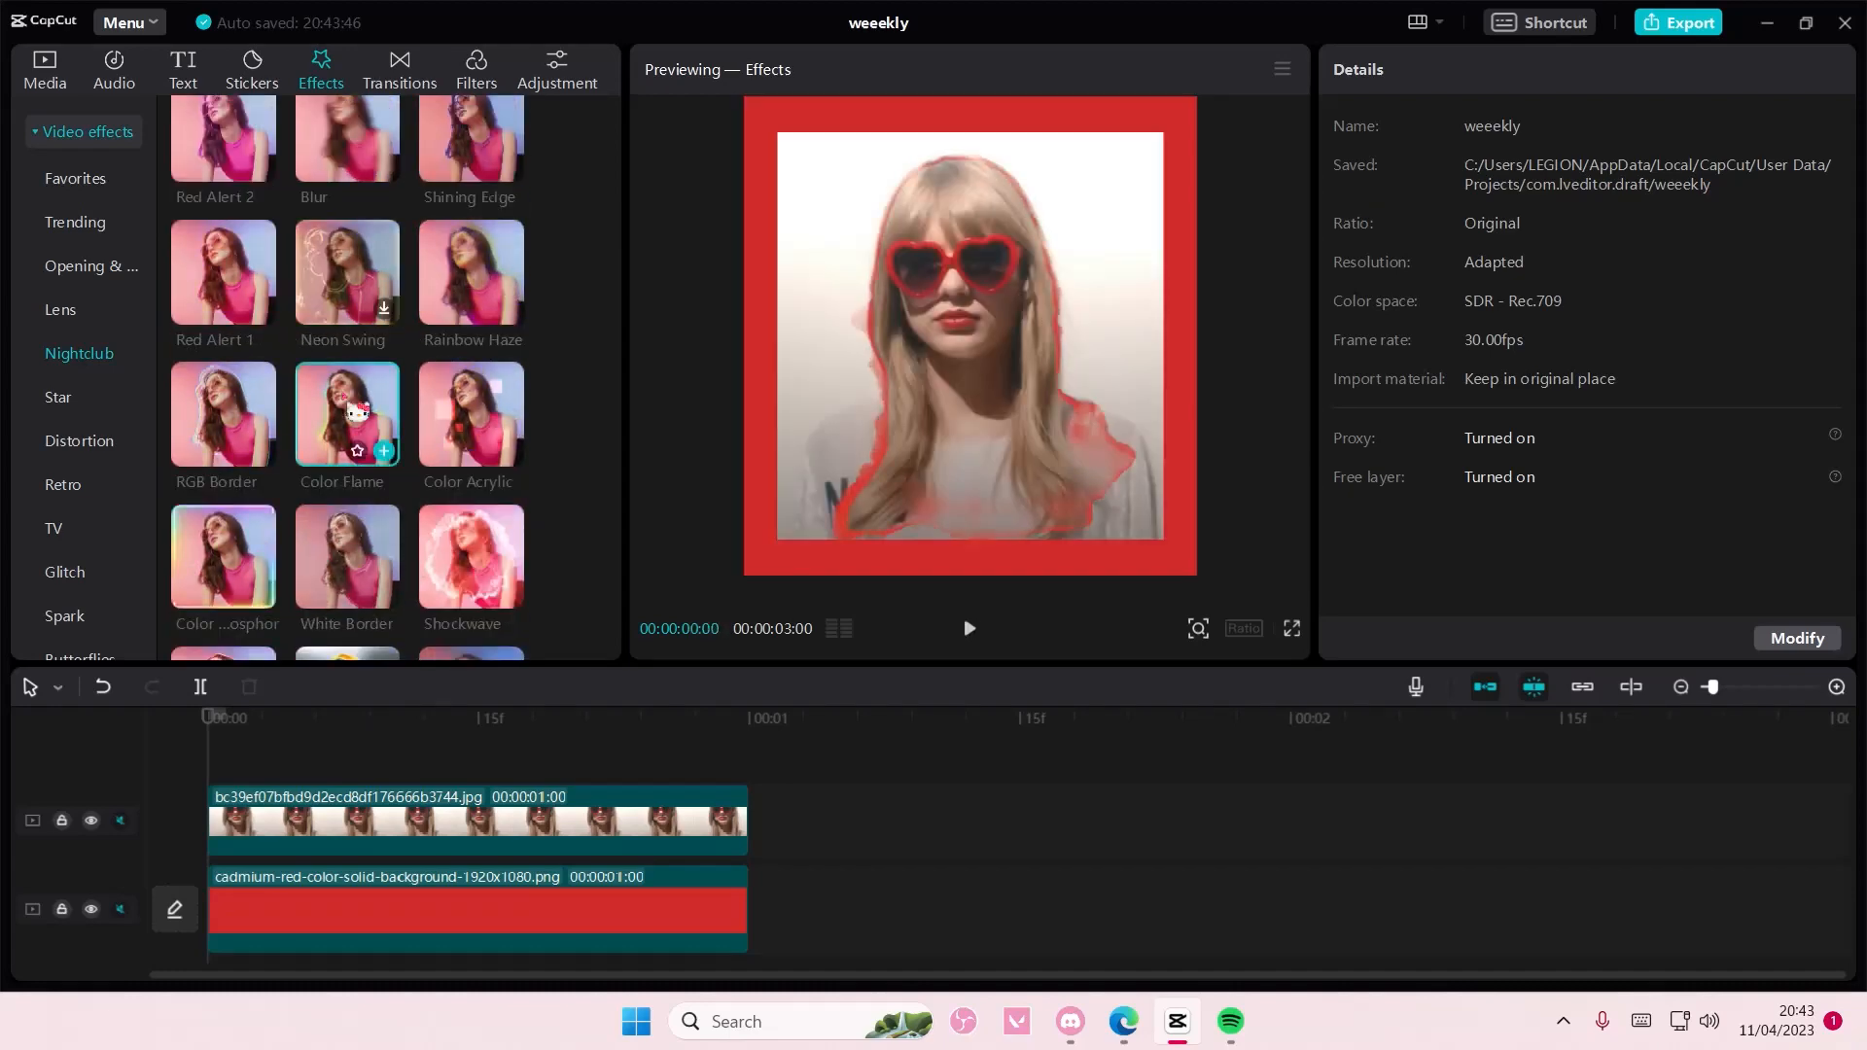
left_click(968, 628)
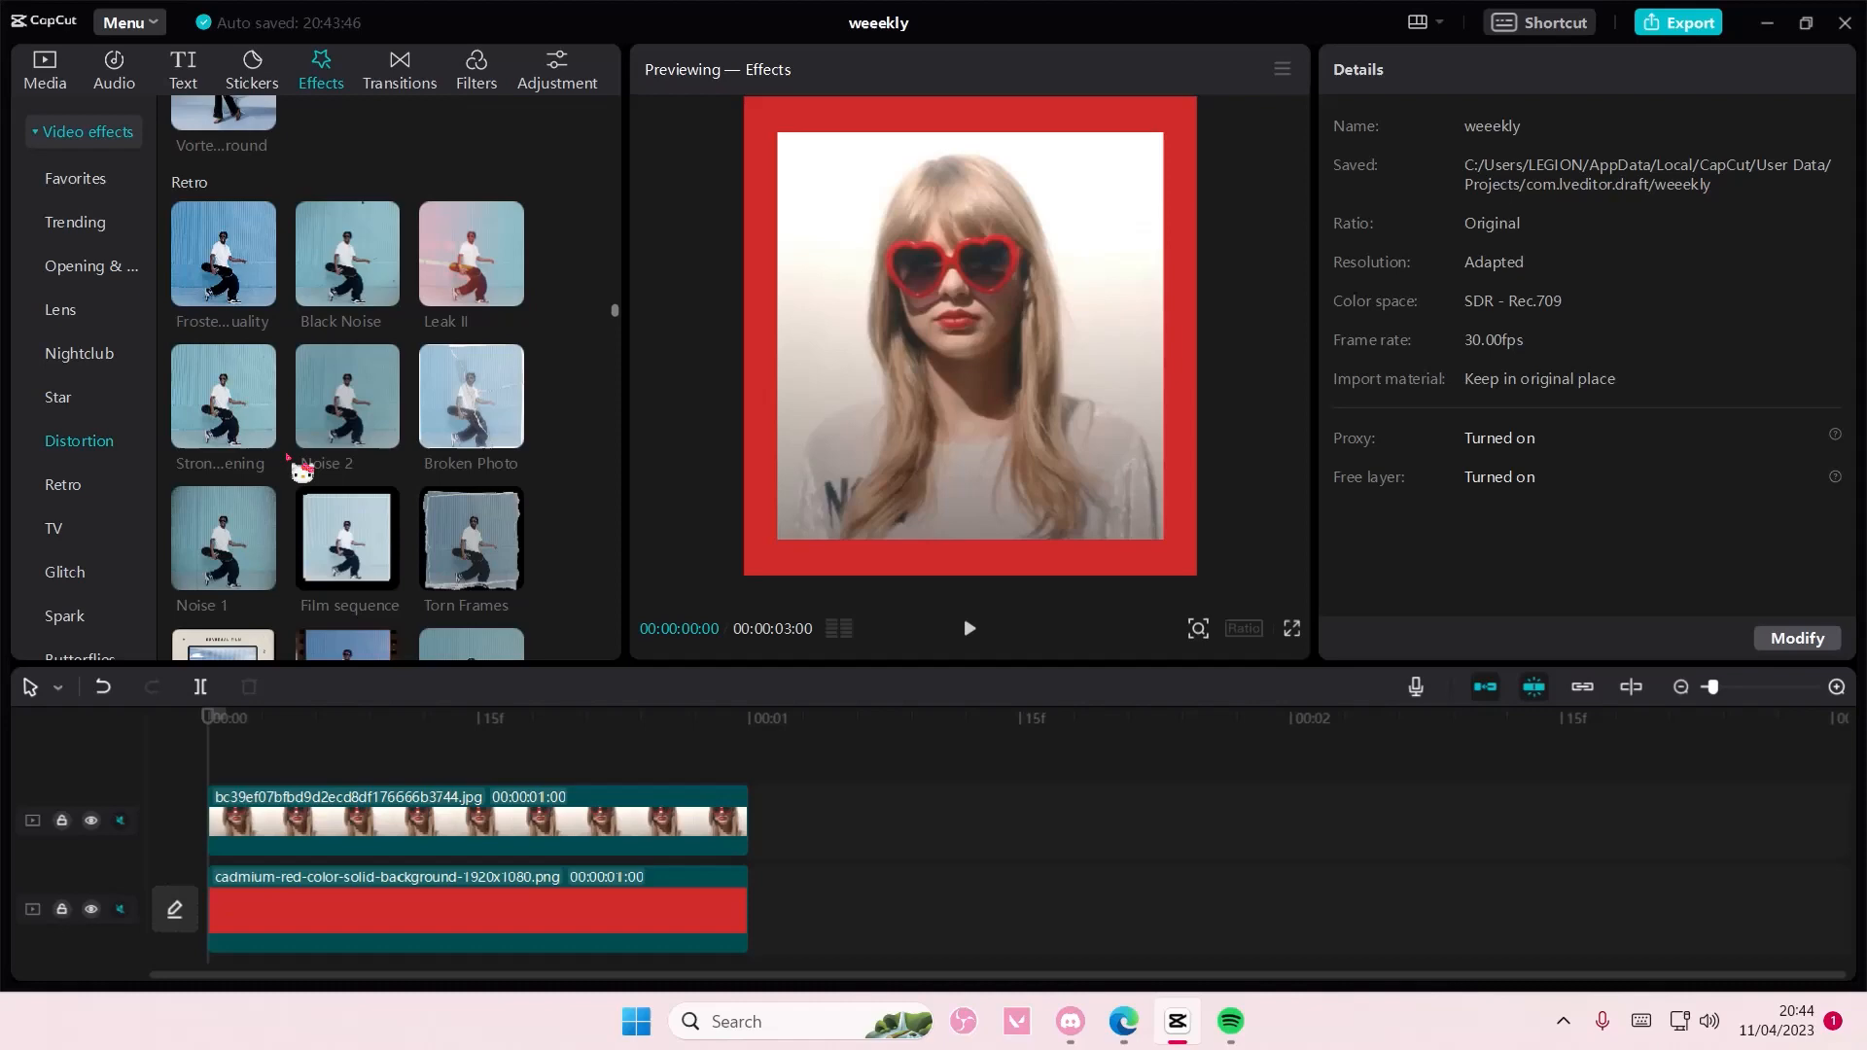
Jump to the Love category and preview the Love Projection heart effect
scroll("down", 3)
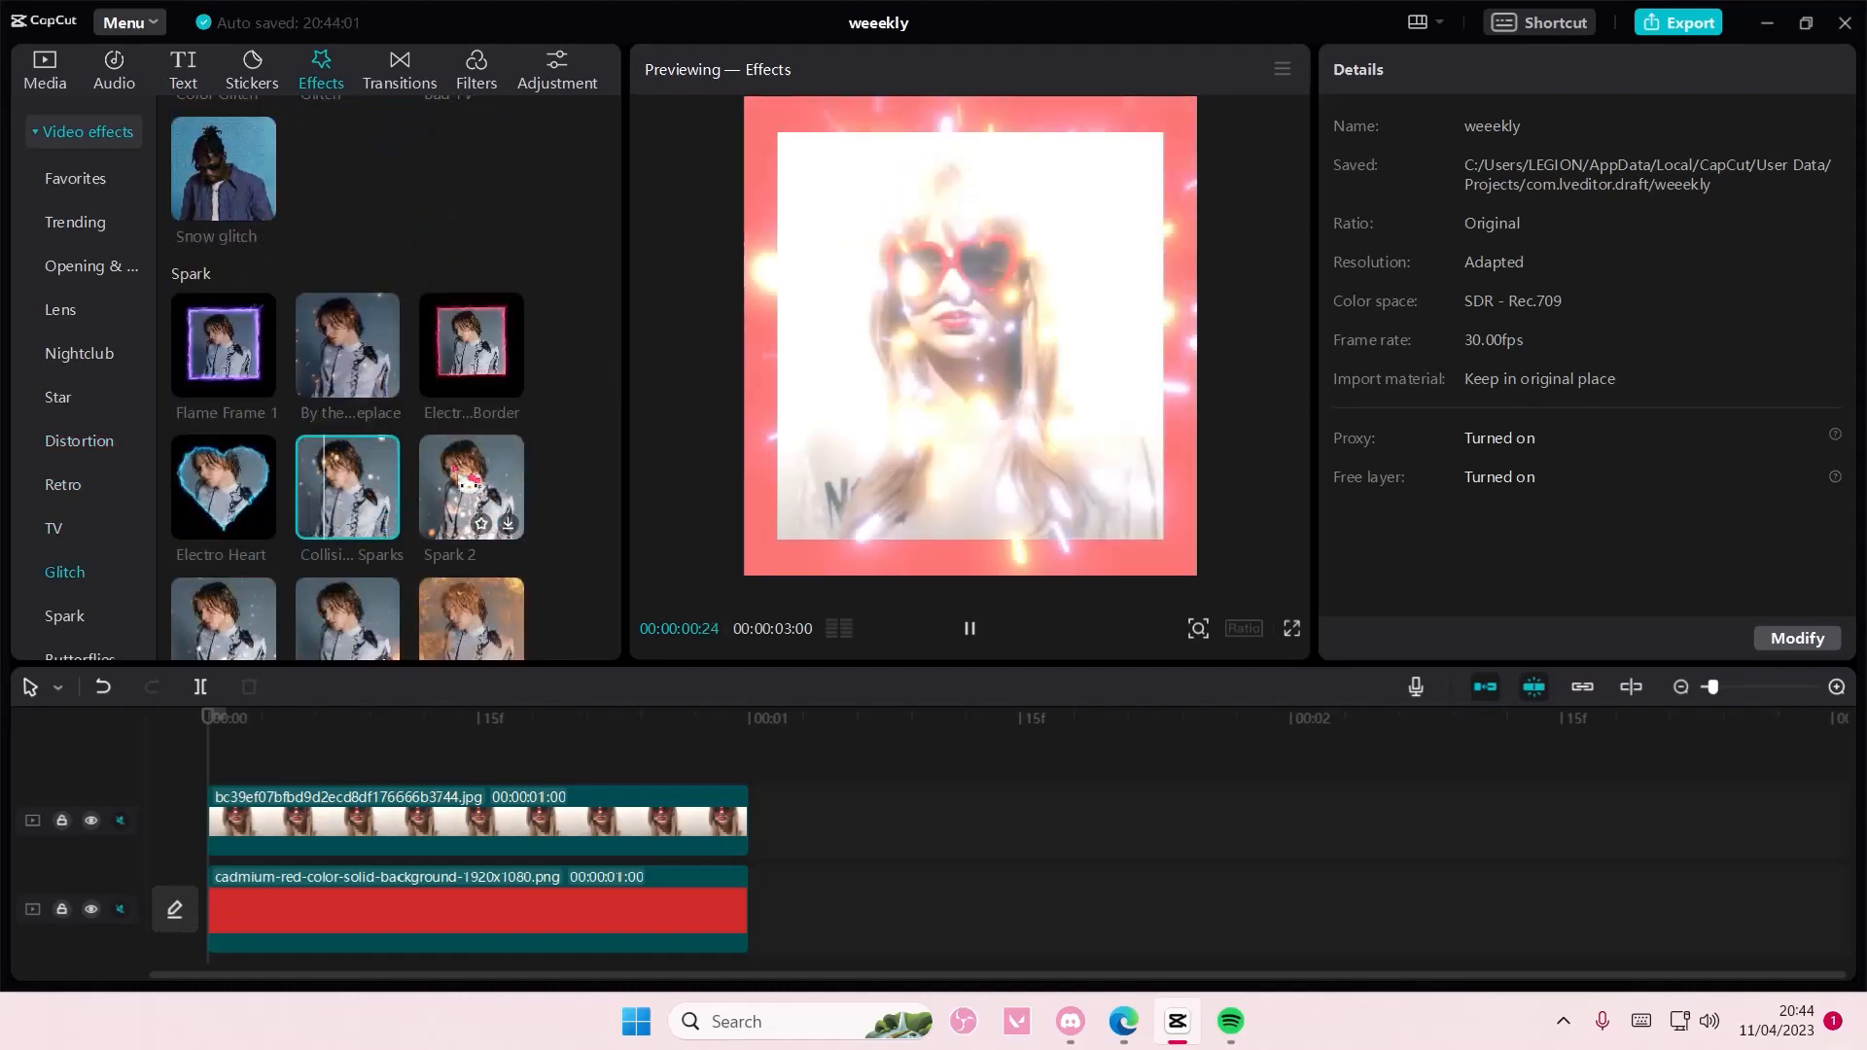
scroll("down", 3)
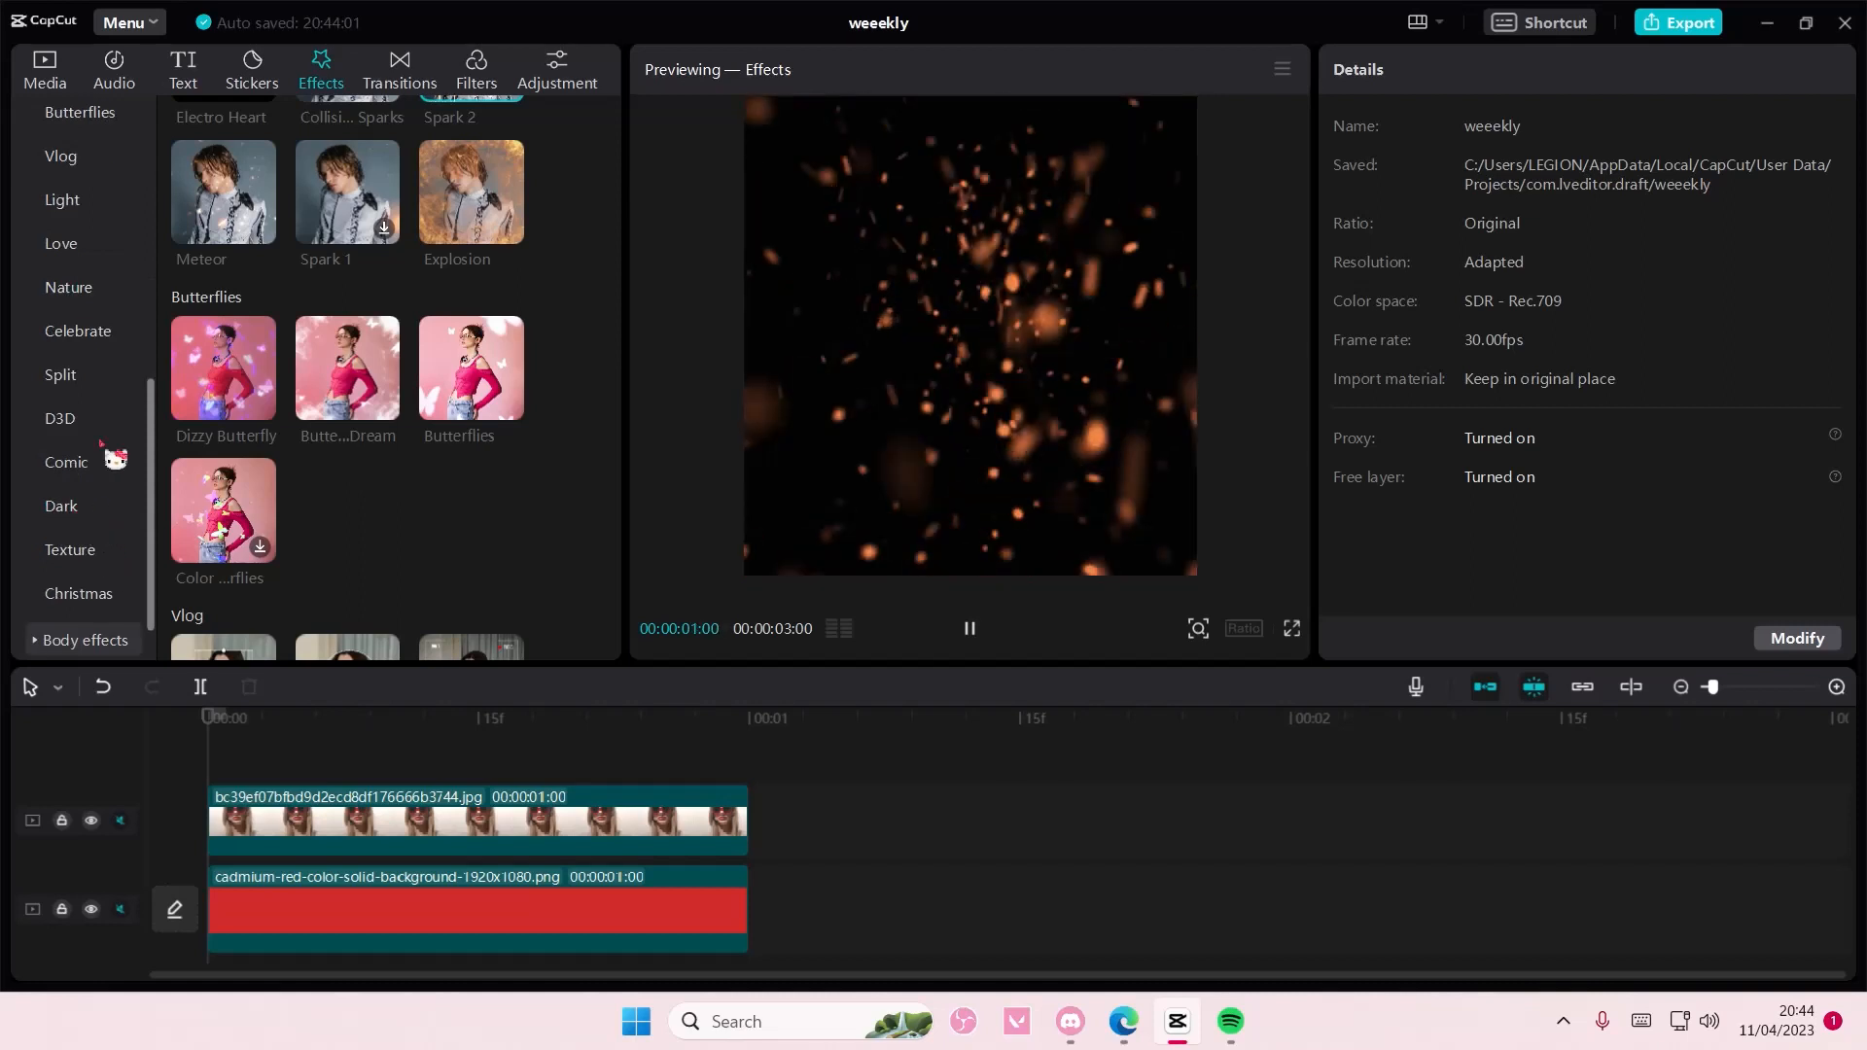
left_click(60, 243)
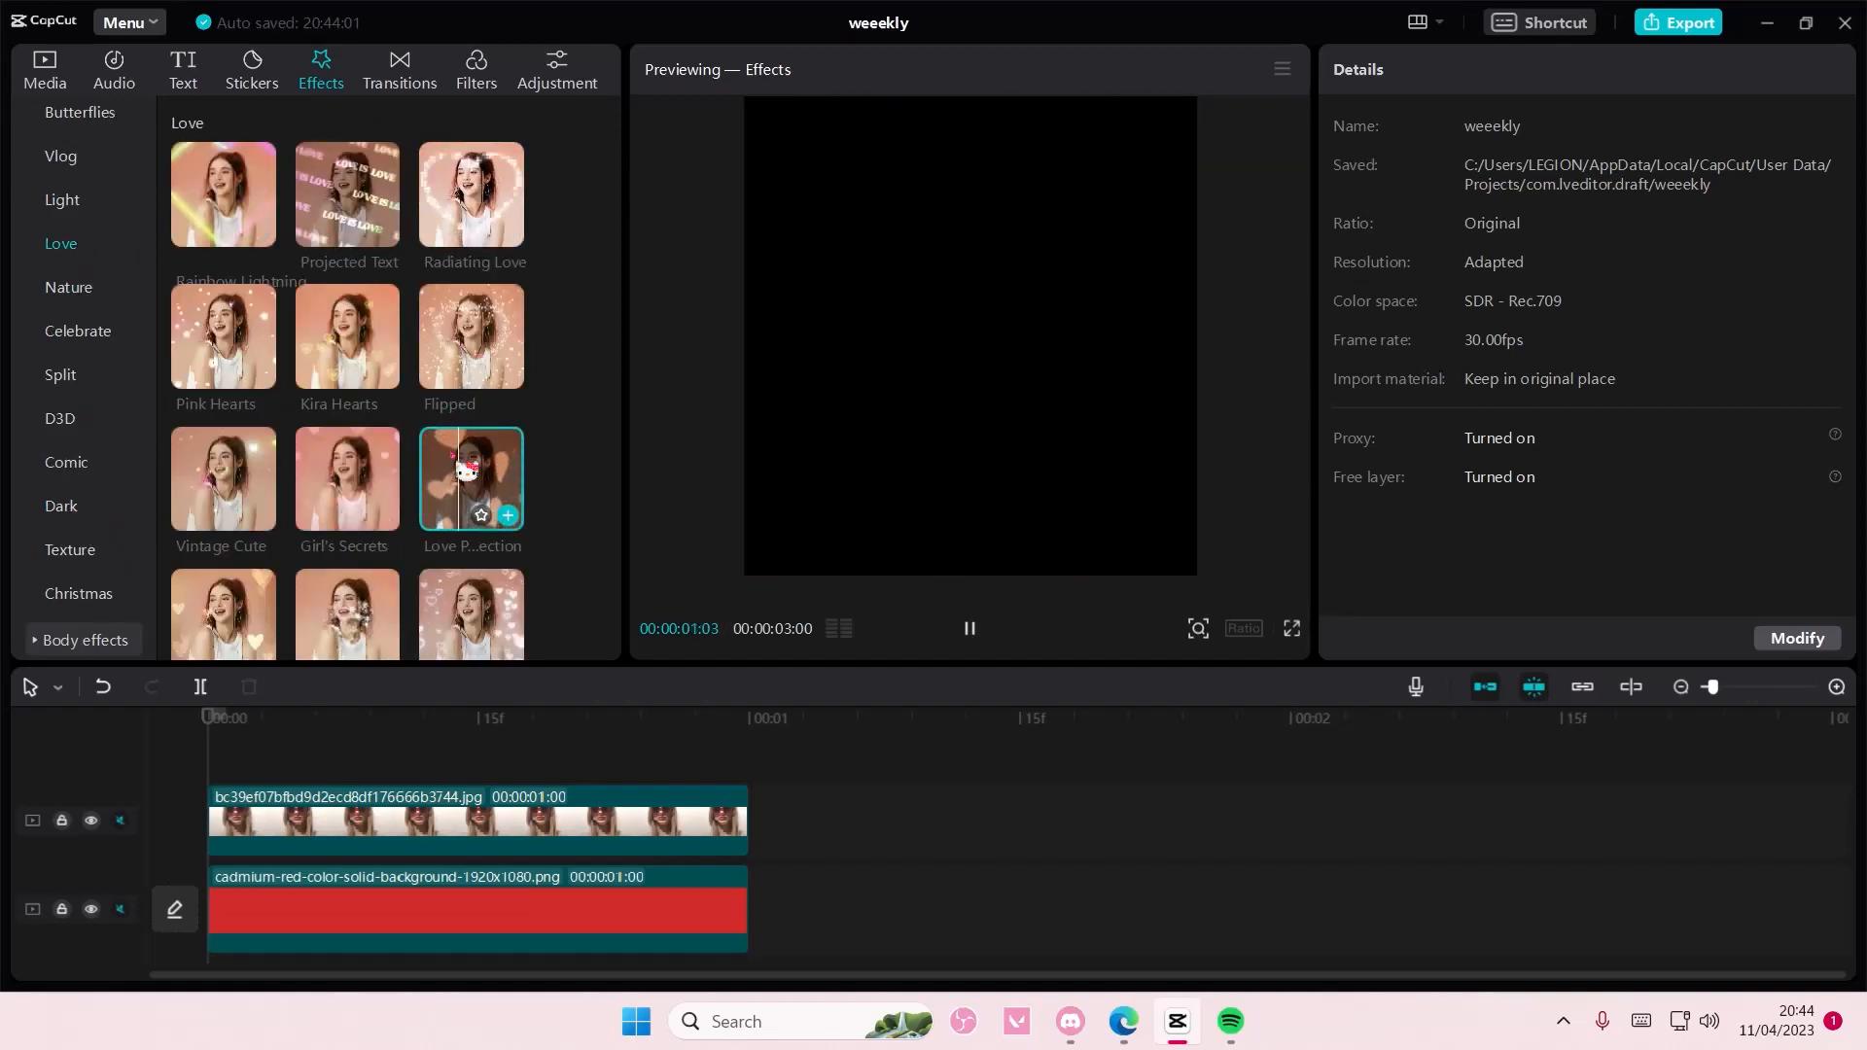
left_click(505, 513)
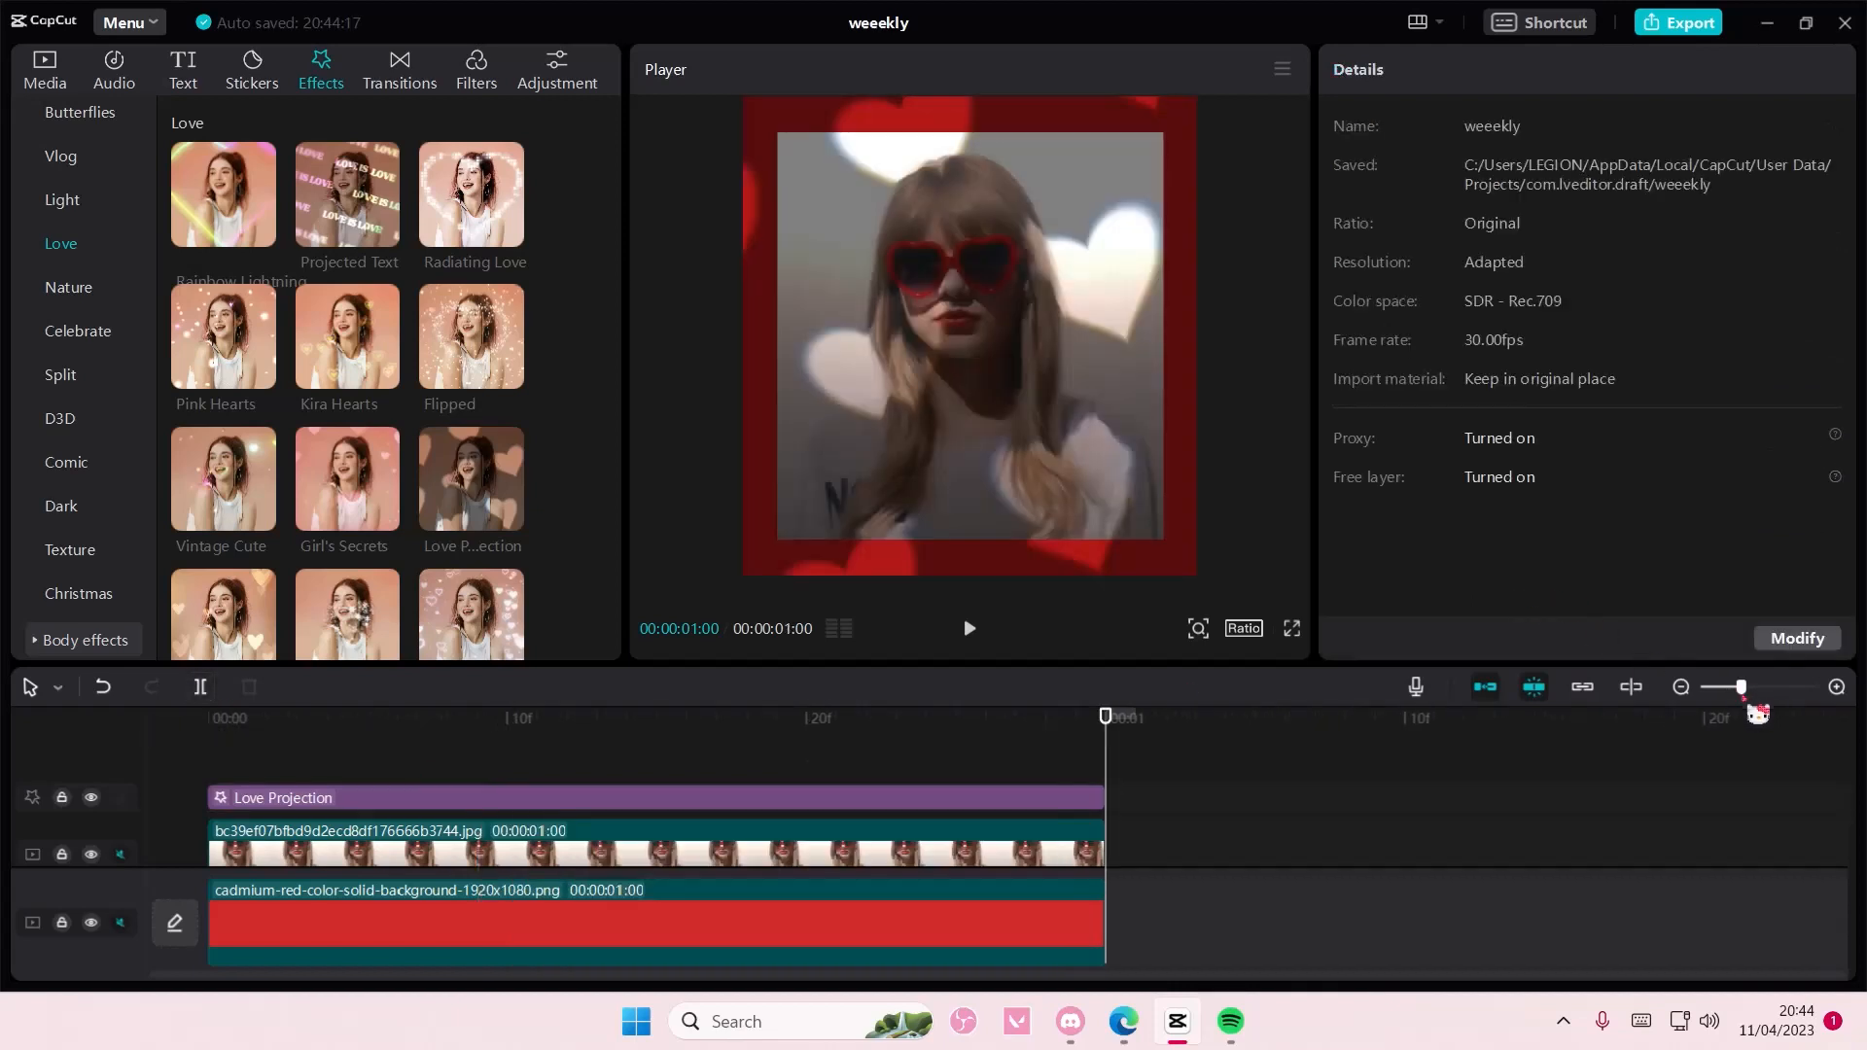
mouse_move(346, 477)
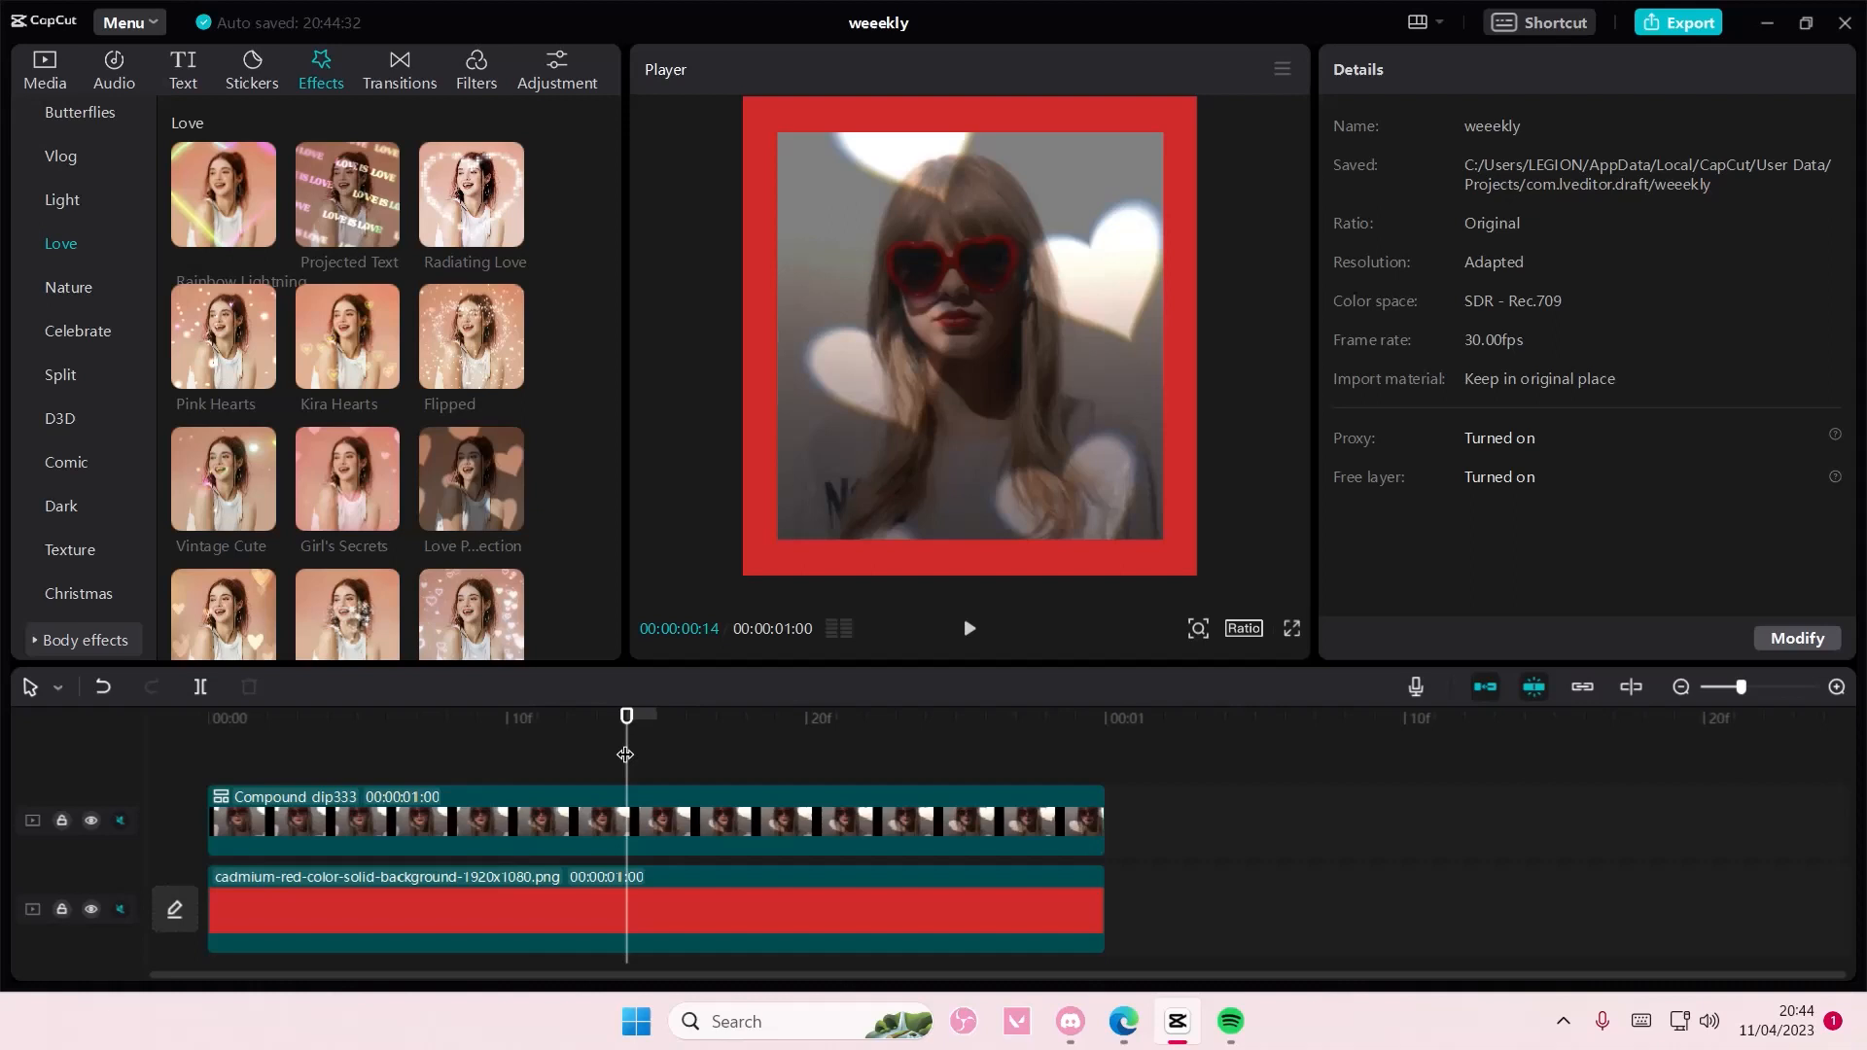
Move the playhead later into the compound clip to check the hearts over the photo
left_click(968, 629)
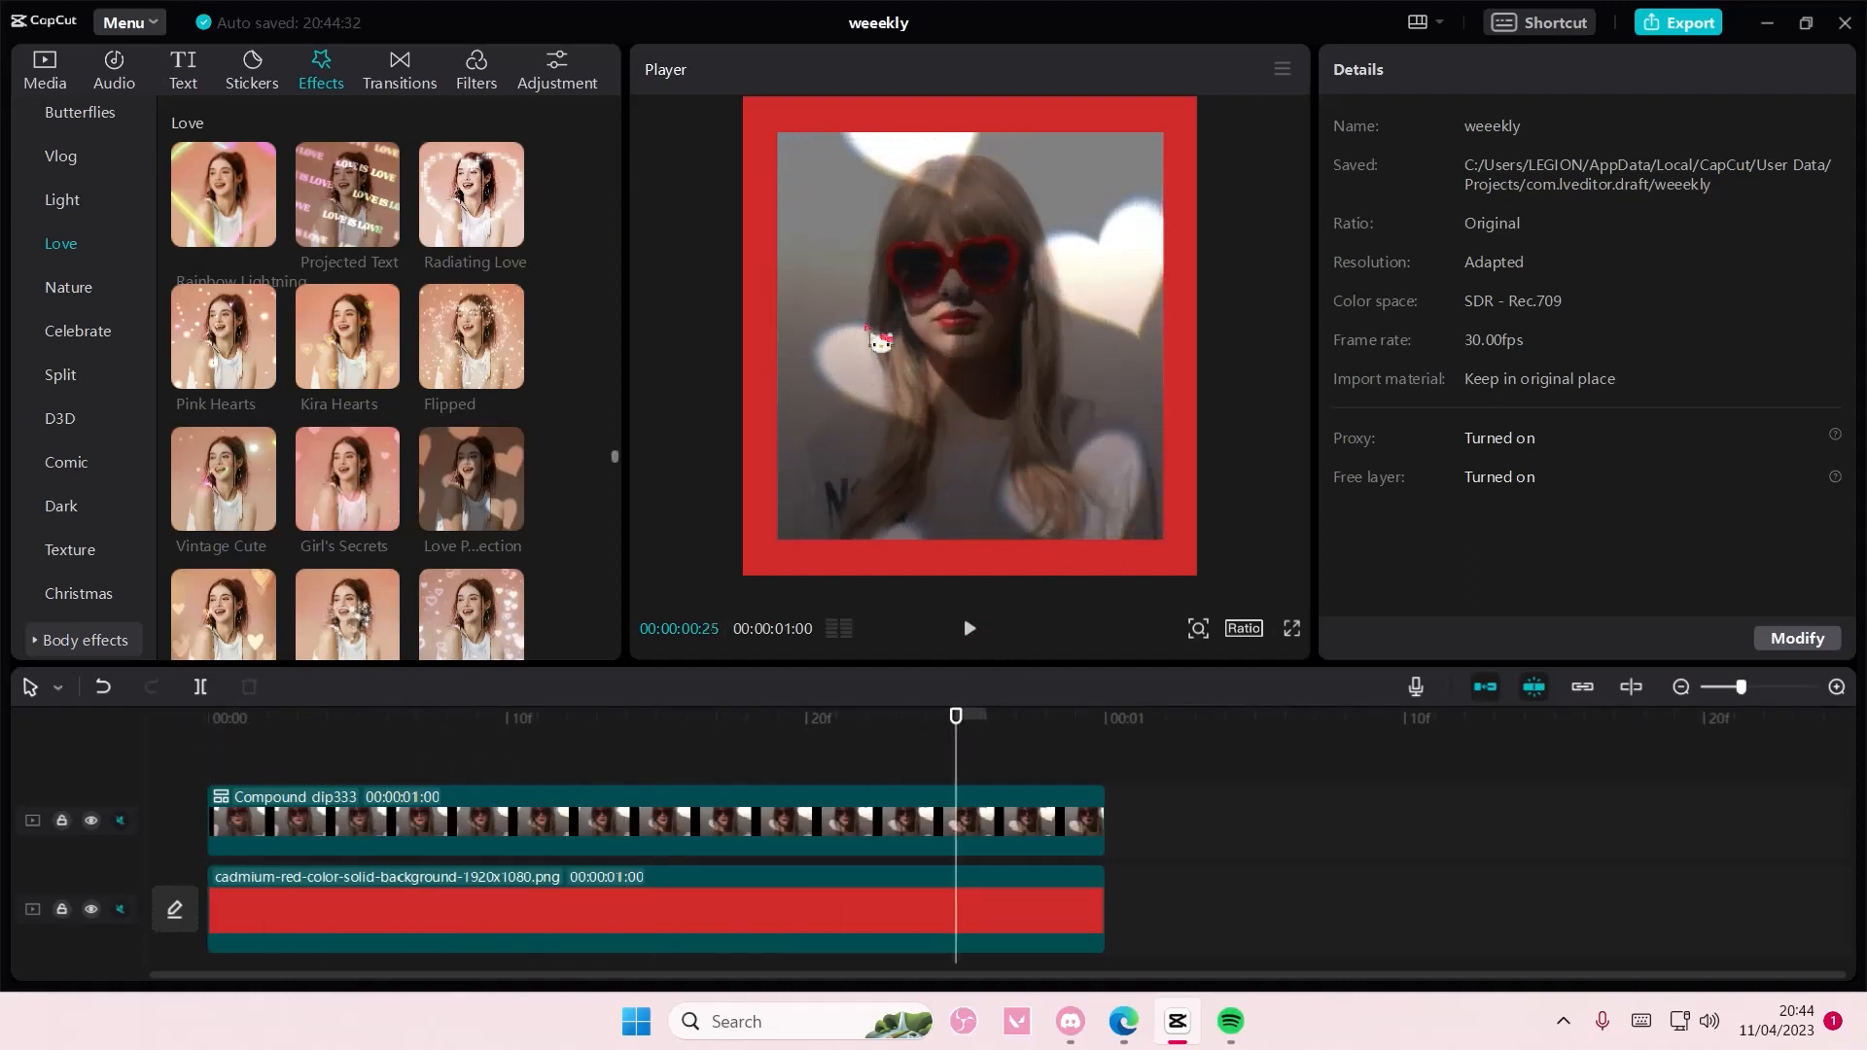
From Texture effects, try Plastic 2, remove it, and add Folds 5 over the red background
left_click(70, 550)
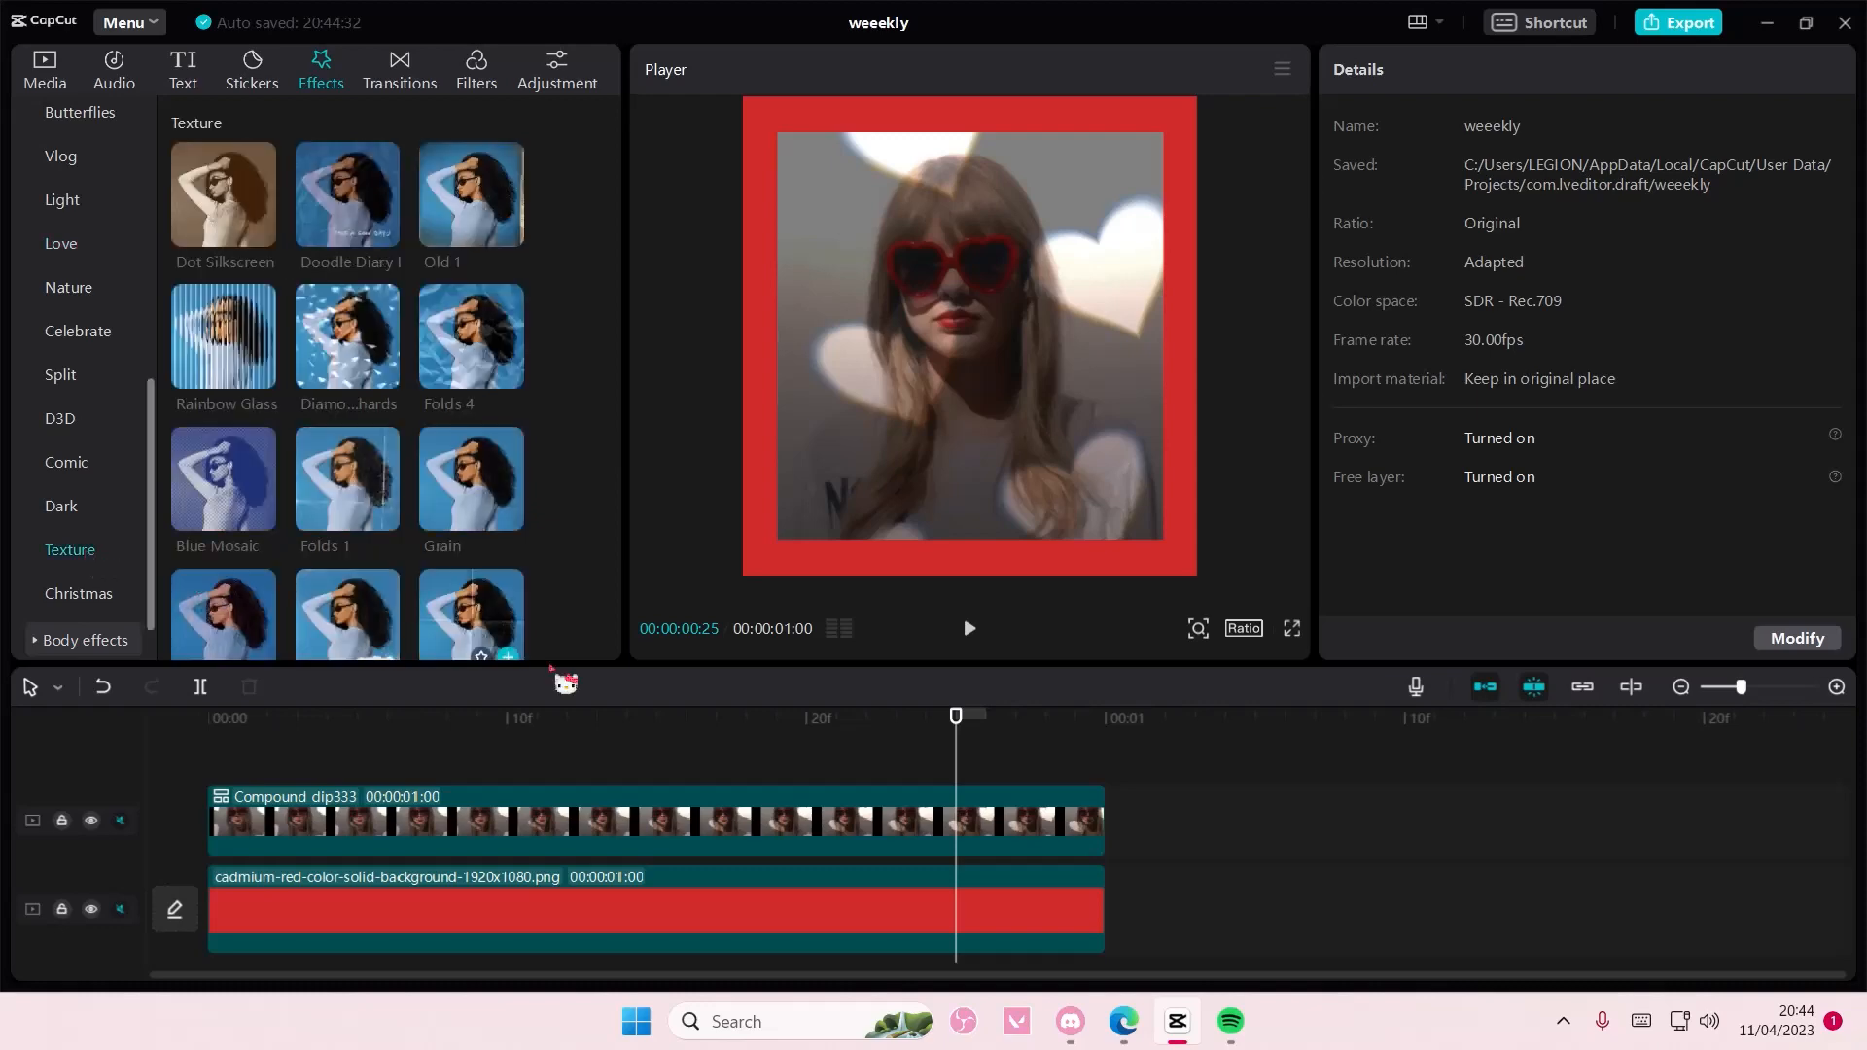
scroll("down", 3)
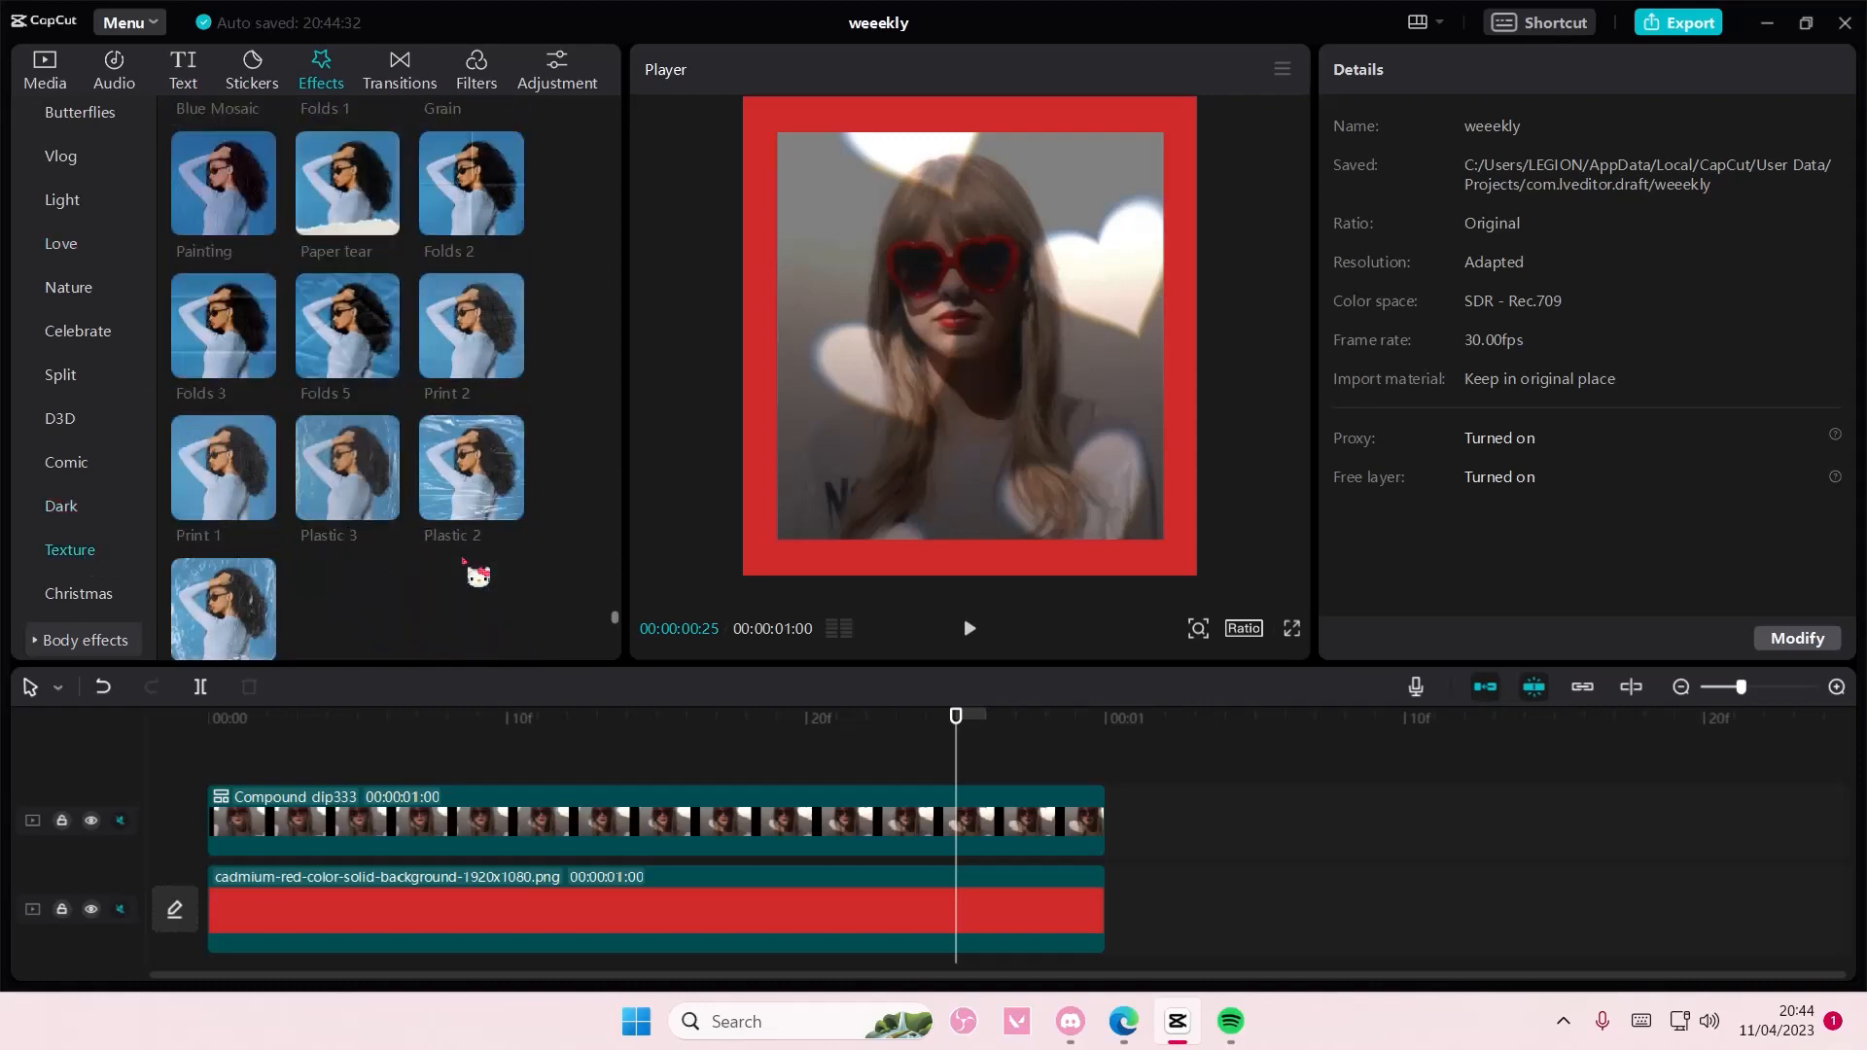
double_click(468, 467)
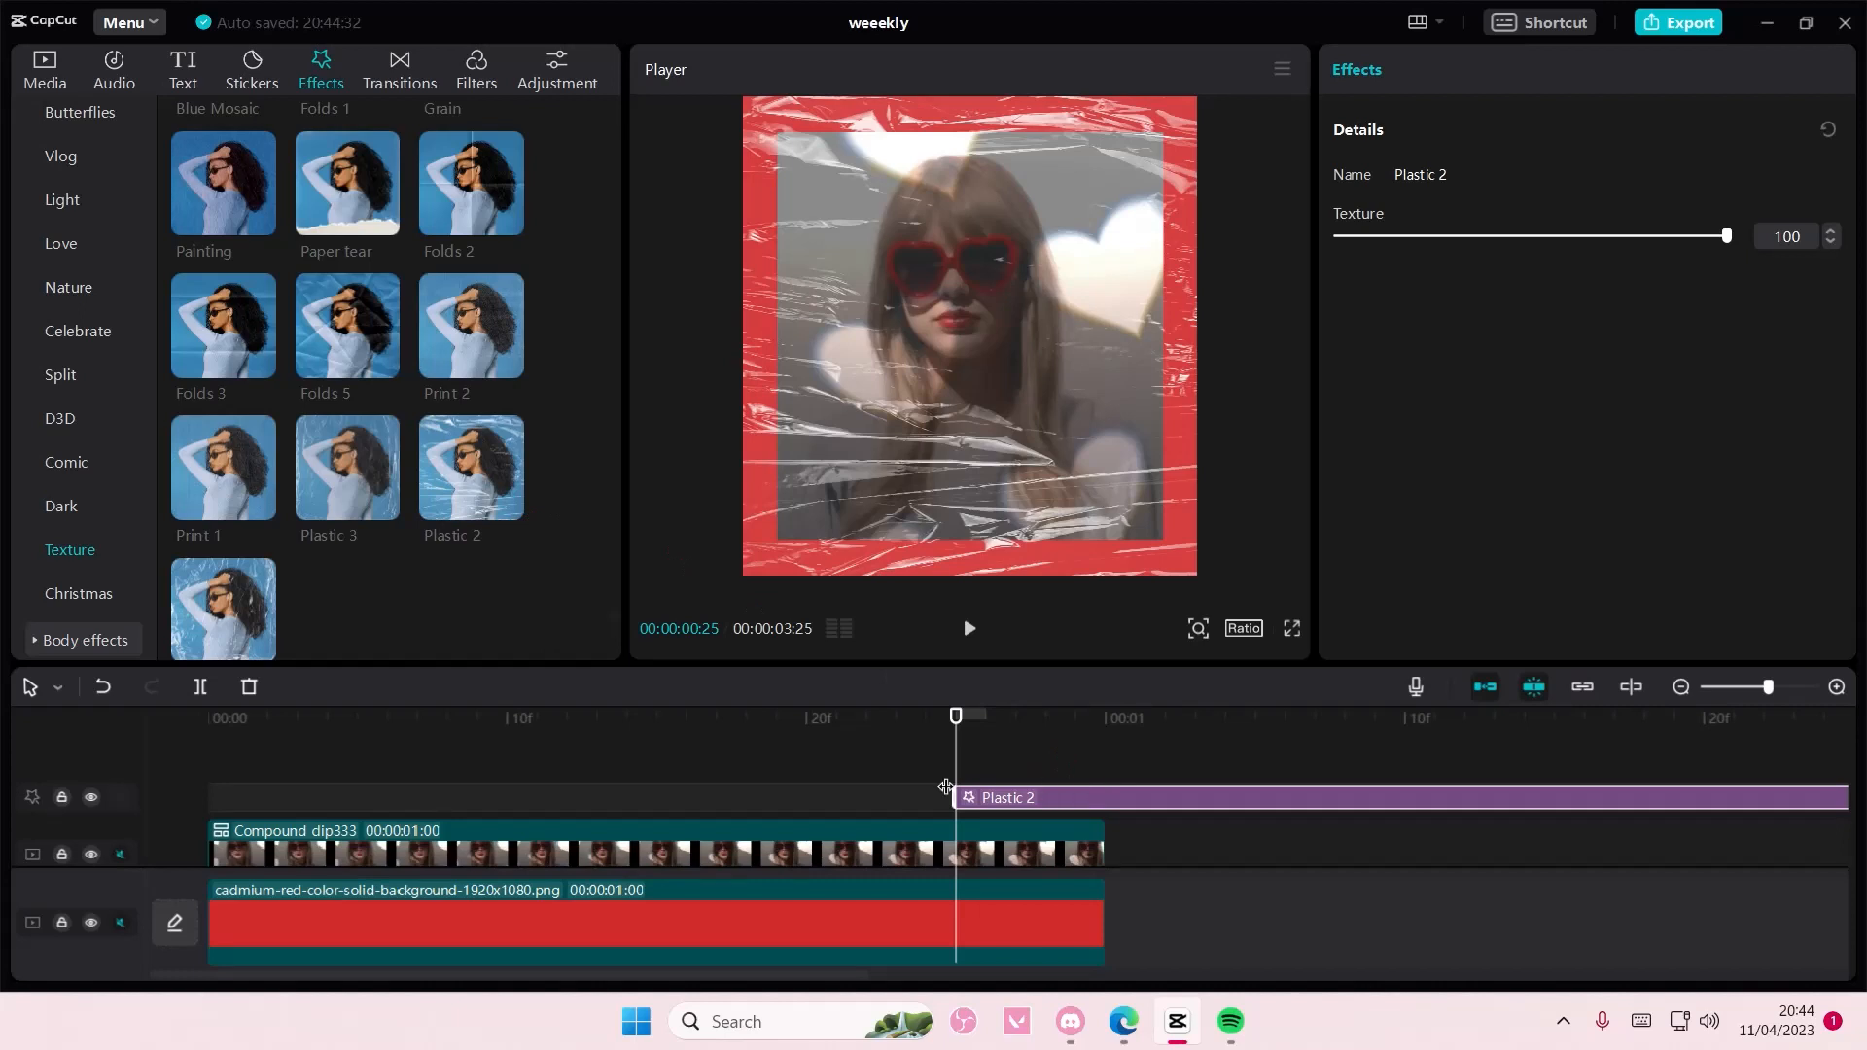
left_click(249, 686)
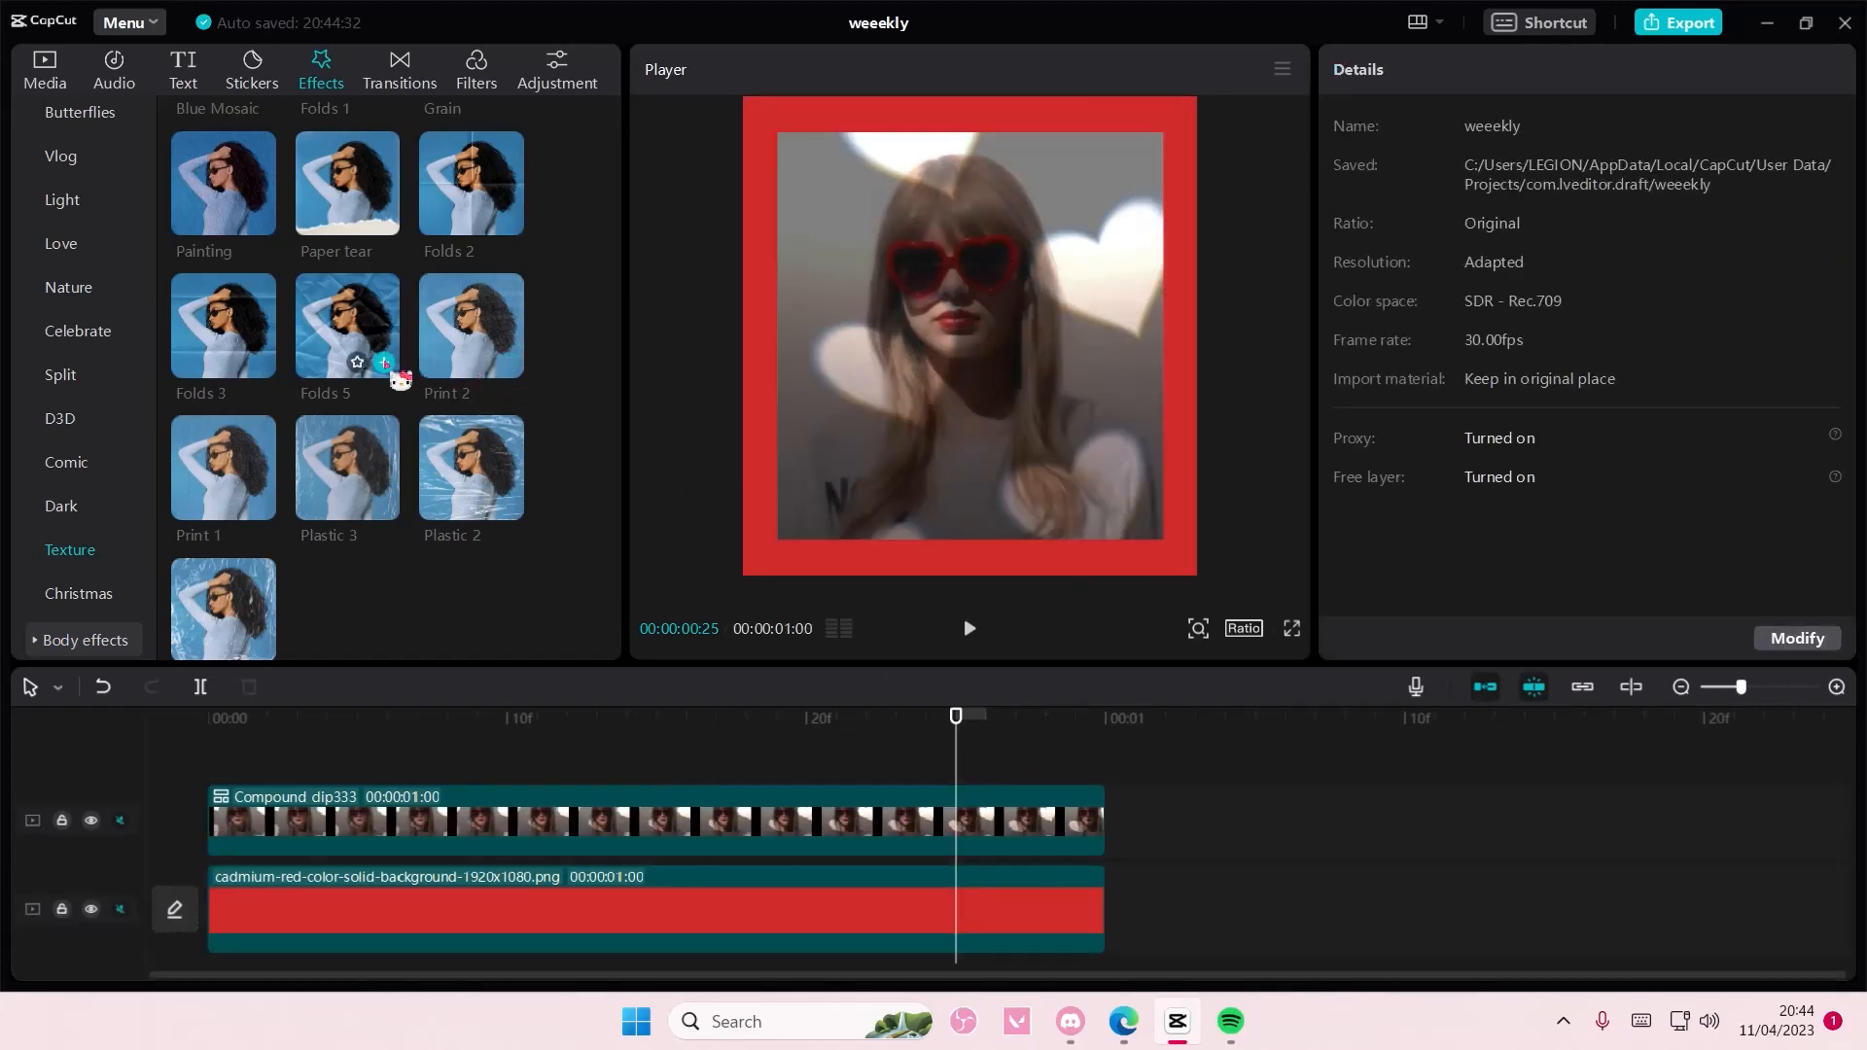
double_click(346, 325)
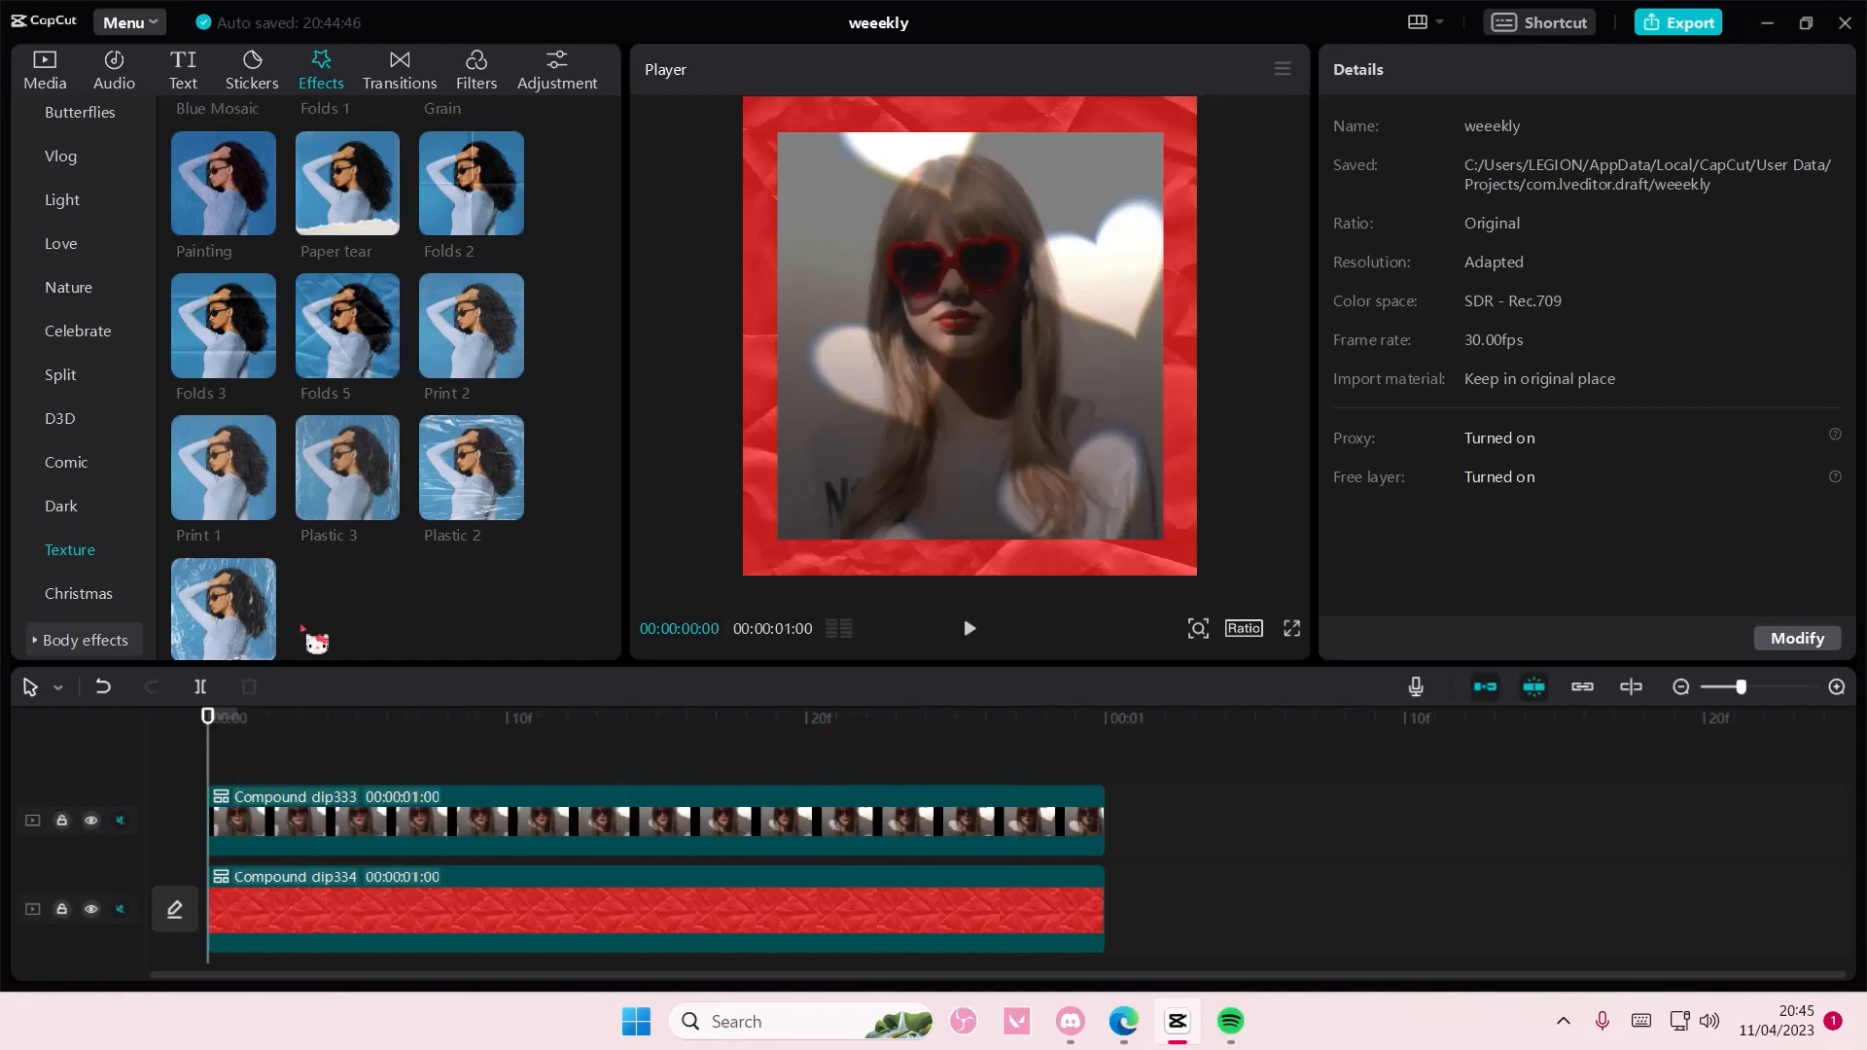
left_click(969, 628)
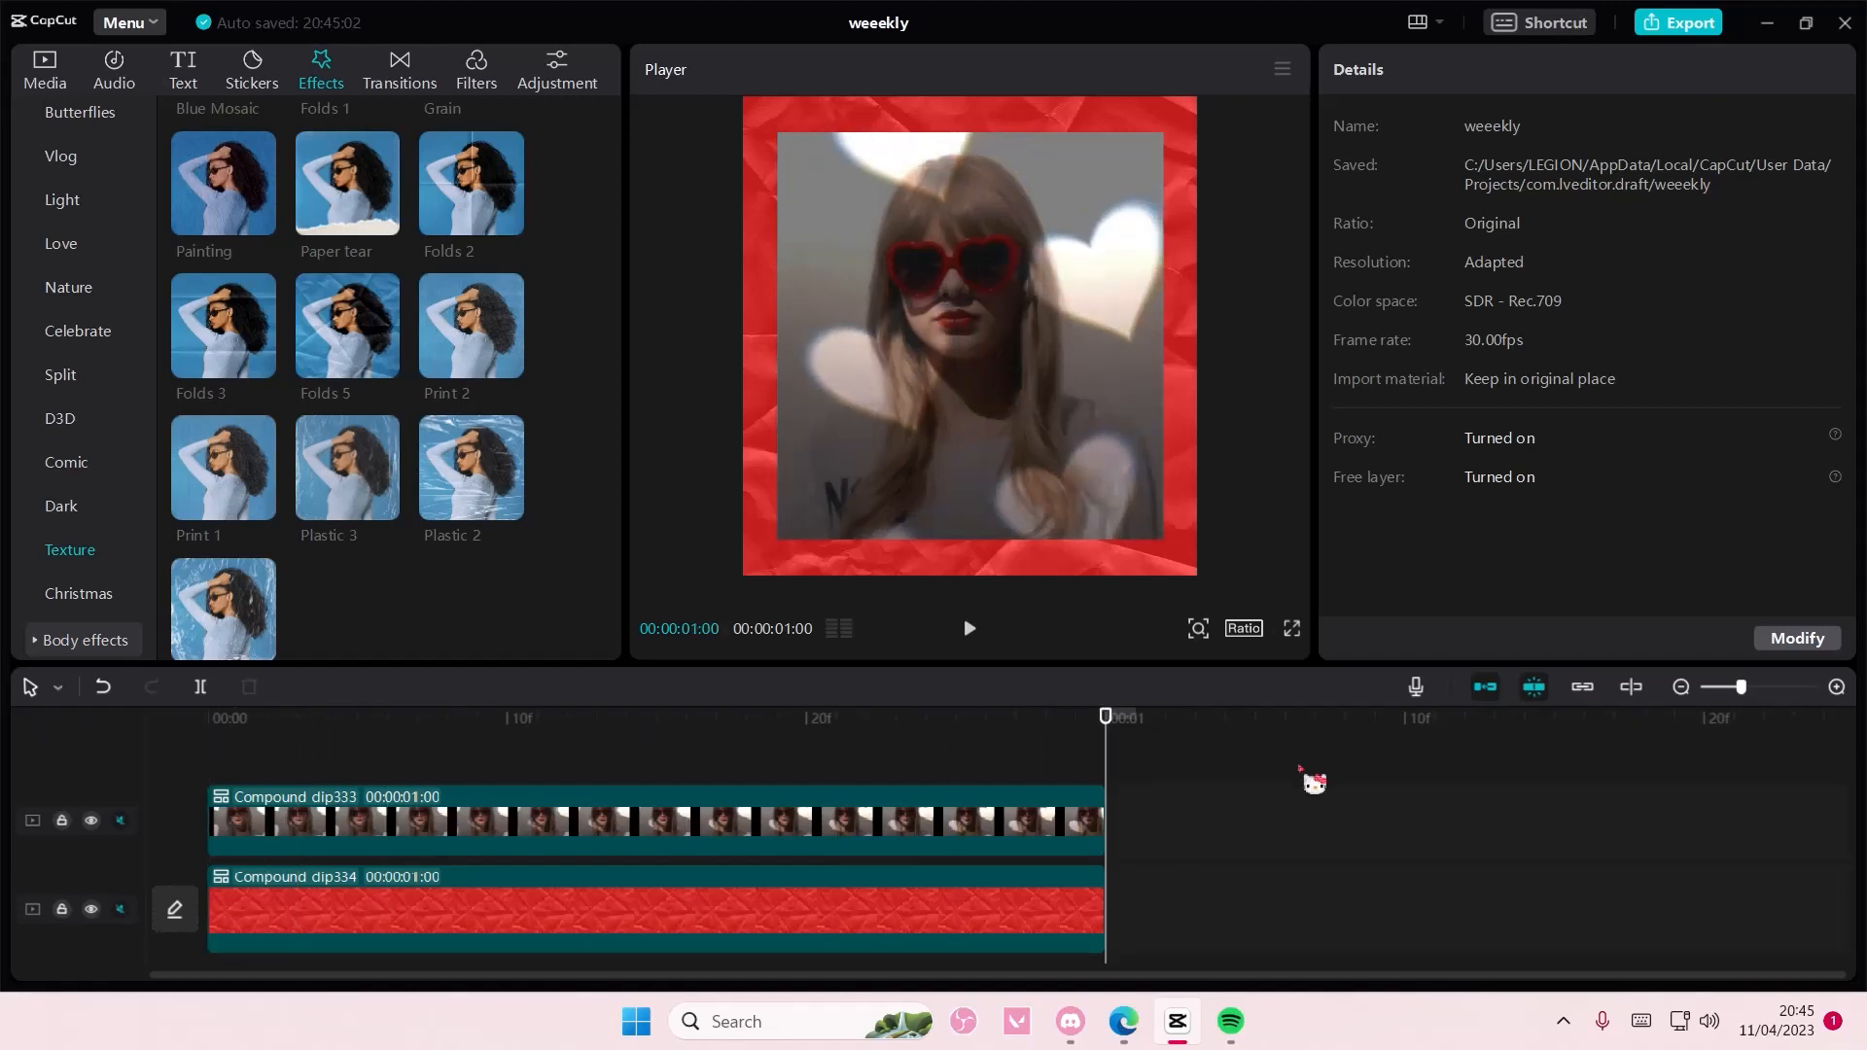
mouse_move(1318, 803)
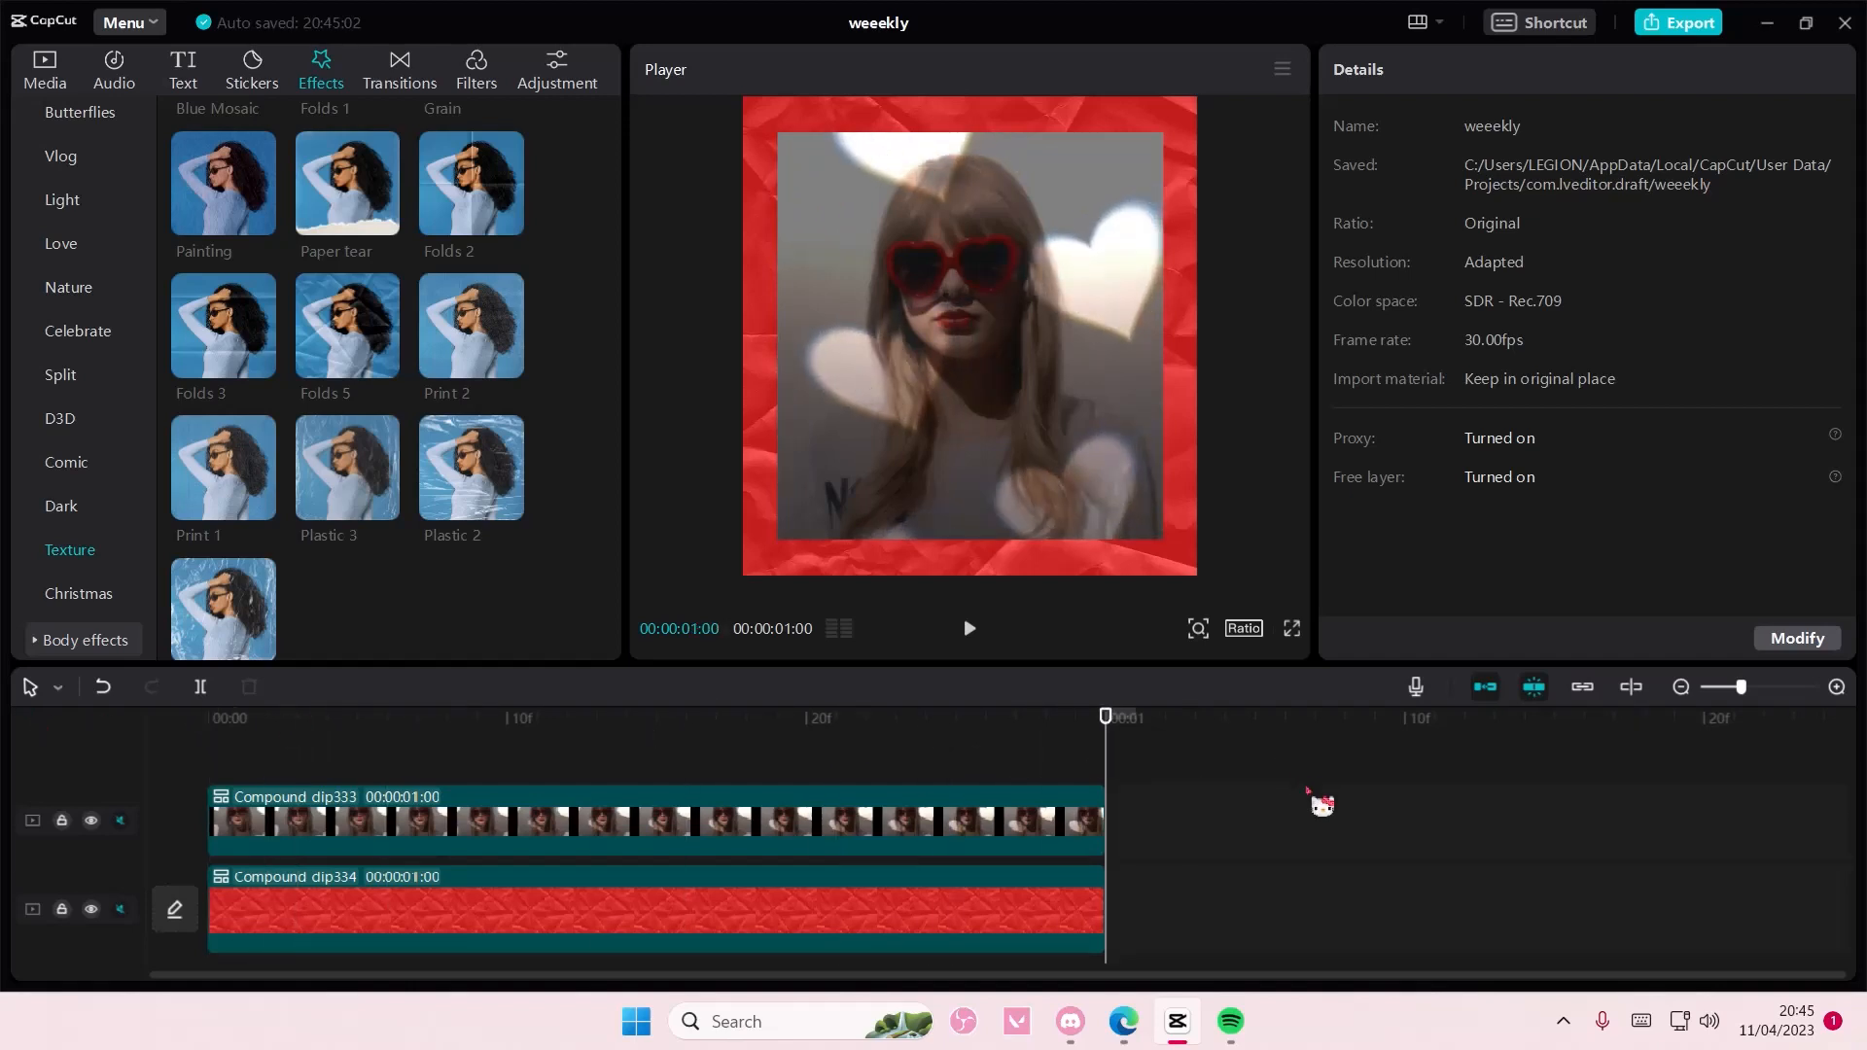